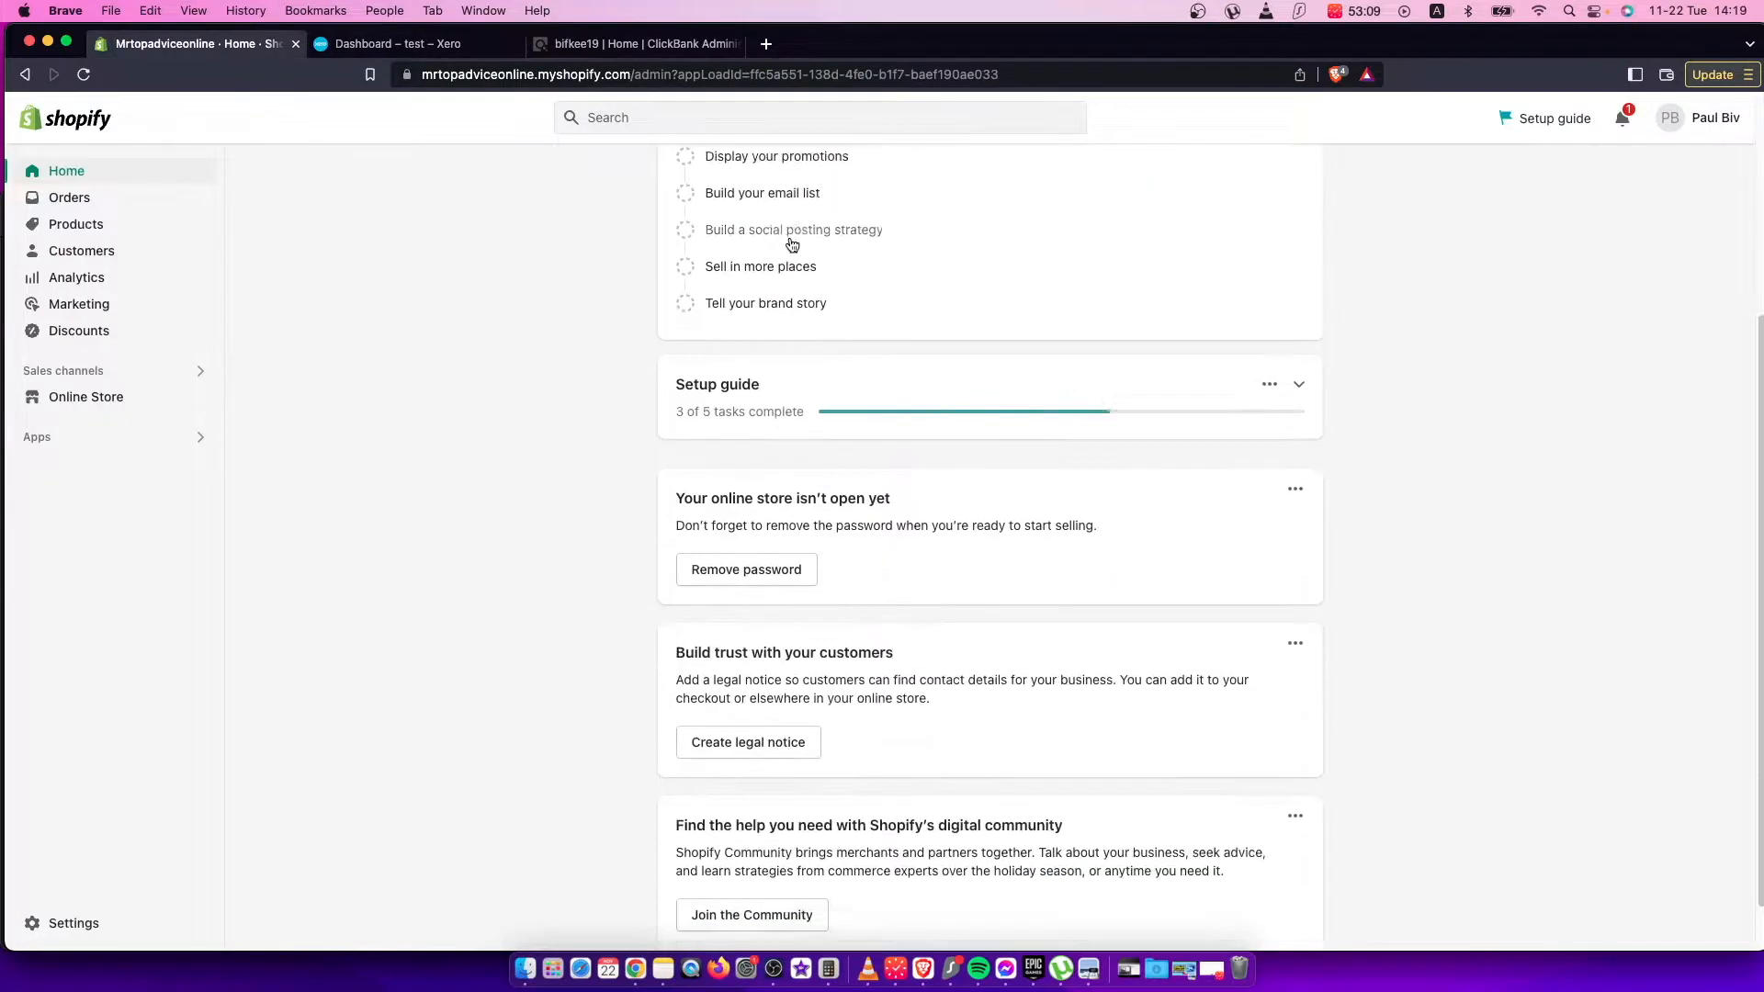
# Browse ClickBank's Computers / Internet marketplace offers down to the Easy Page Buildr listing.
pyautogui.scroll(-3)
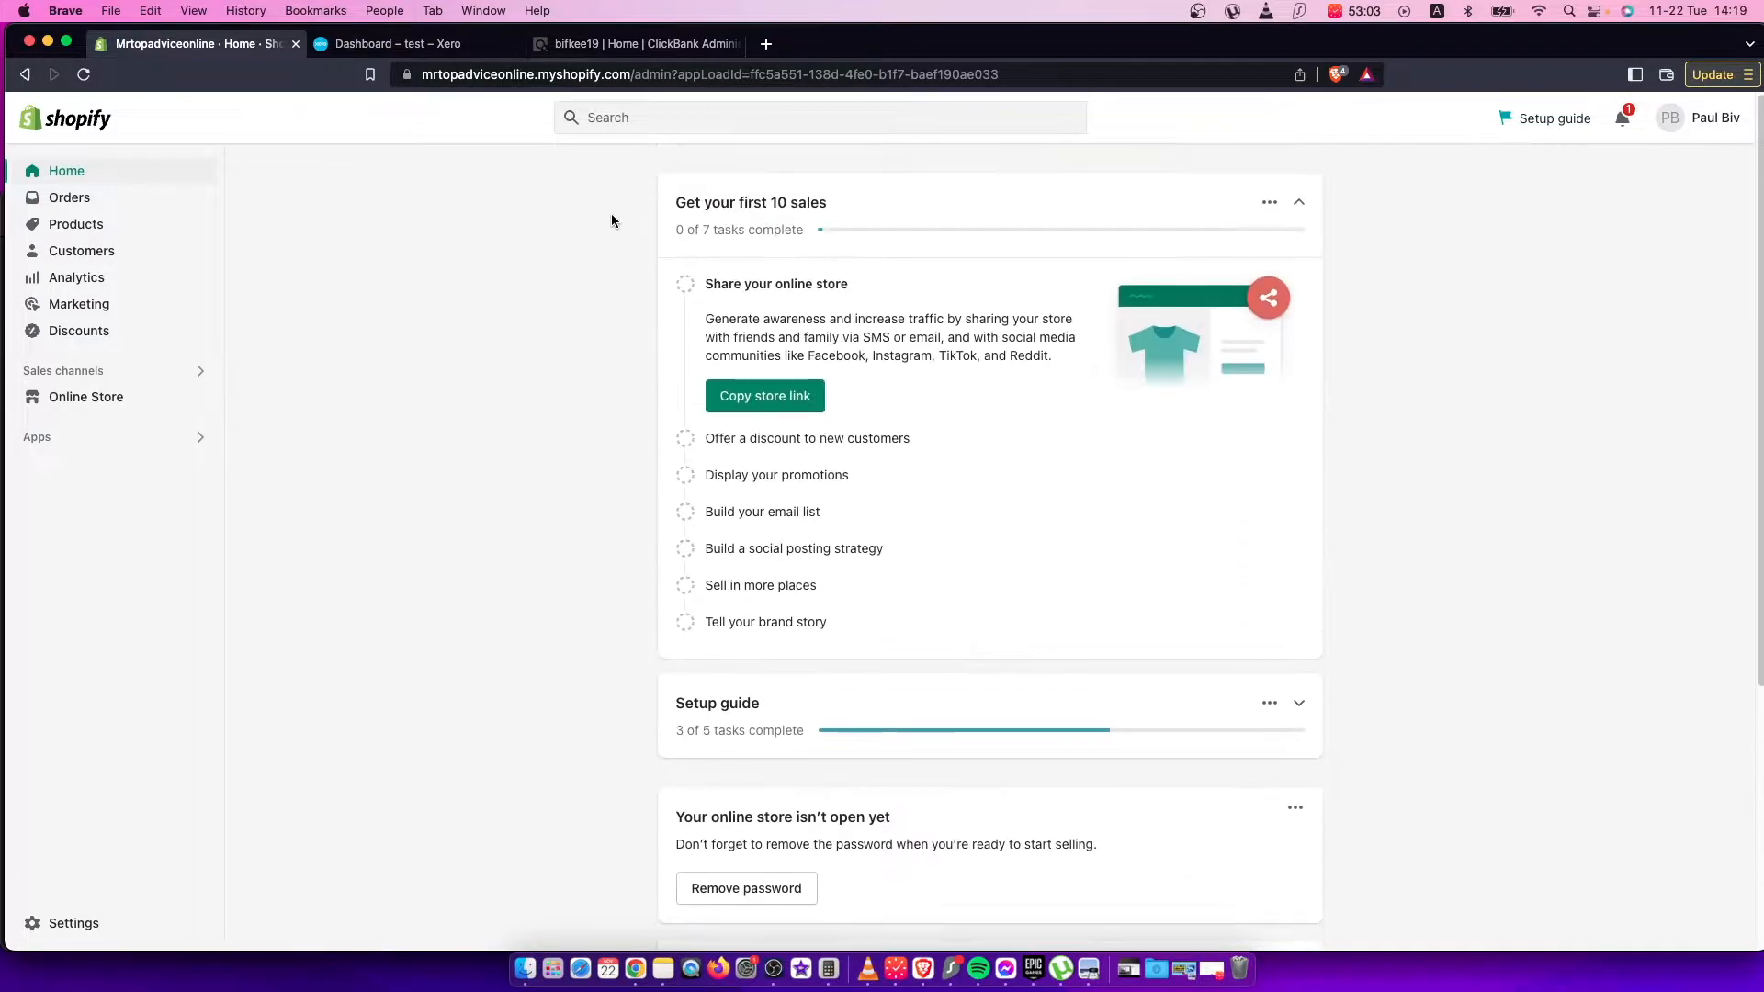
pyautogui.moveTo(620, 96)
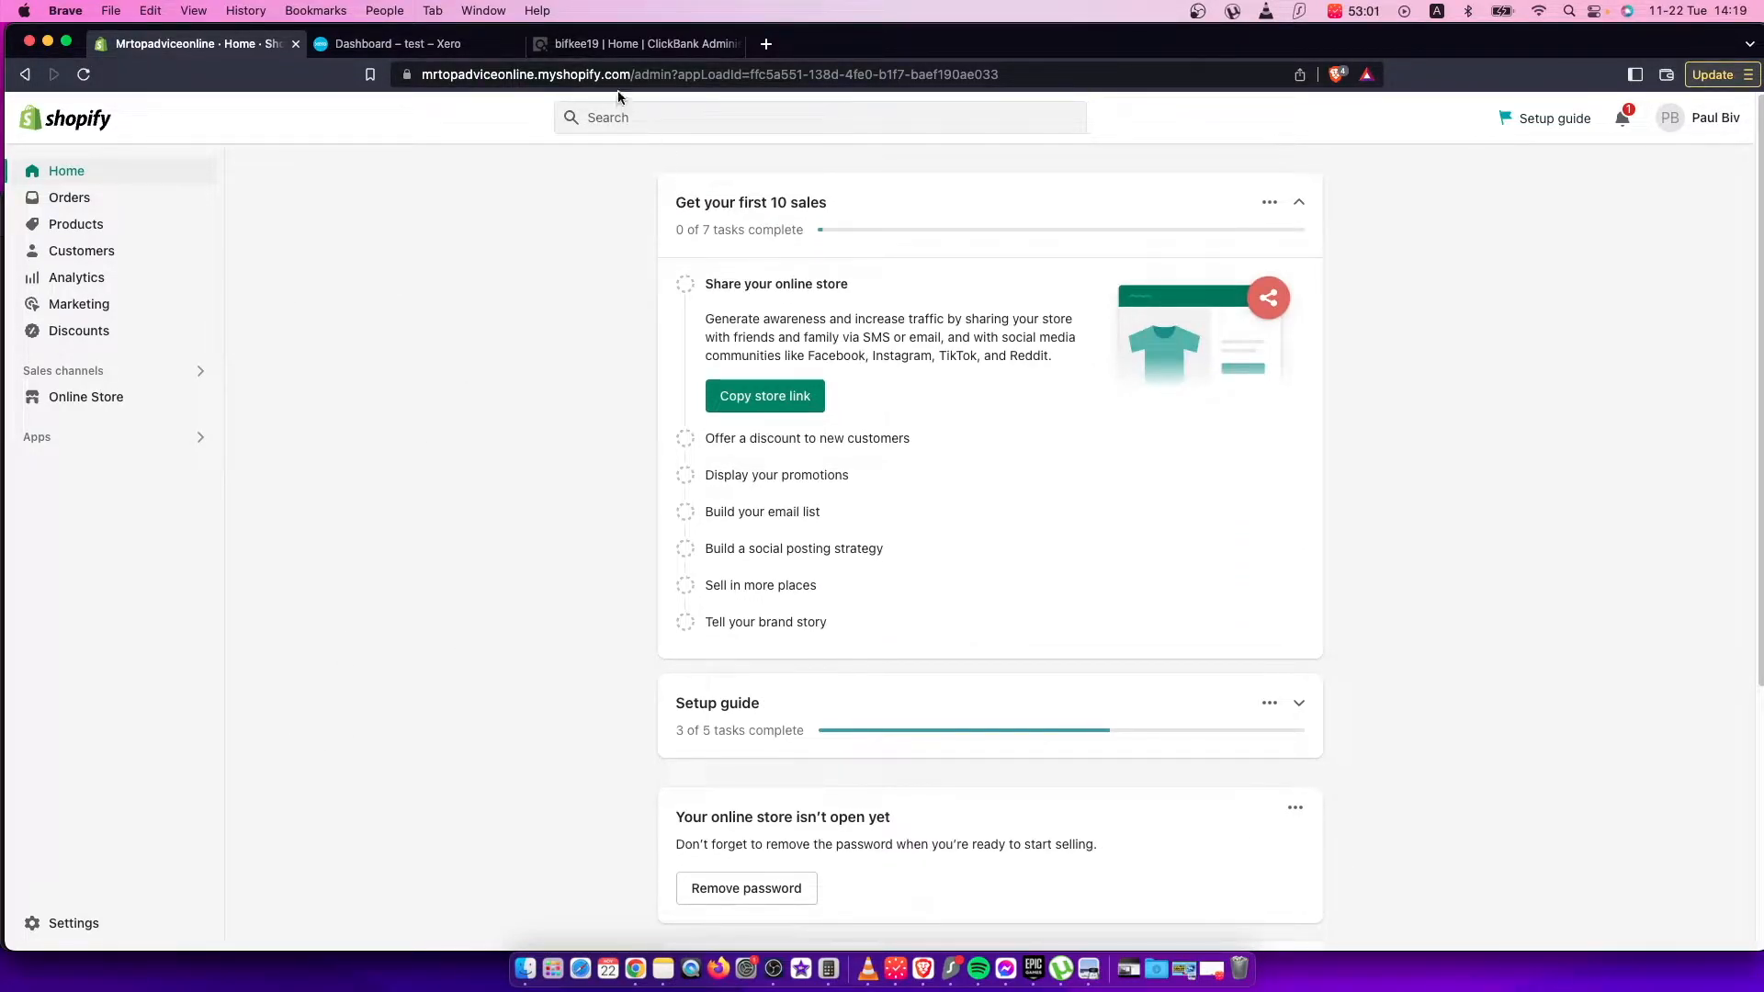
pyautogui.click(638, 44)
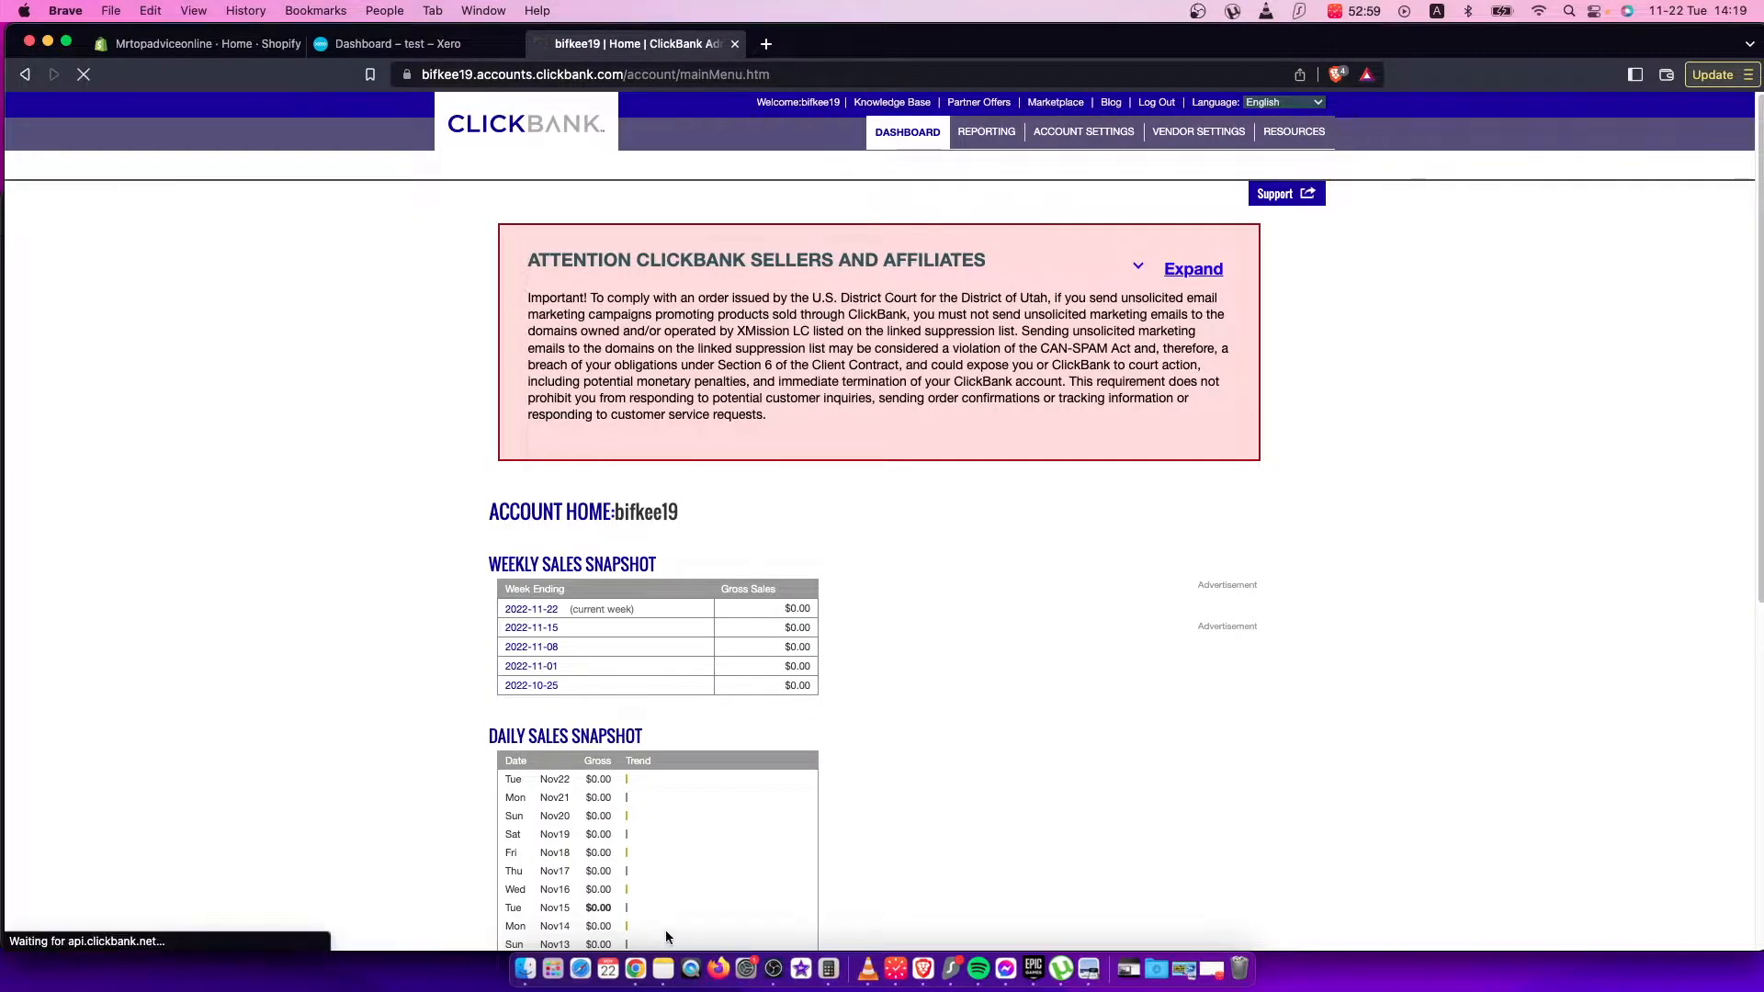
pyautogui.click(1055, 102)
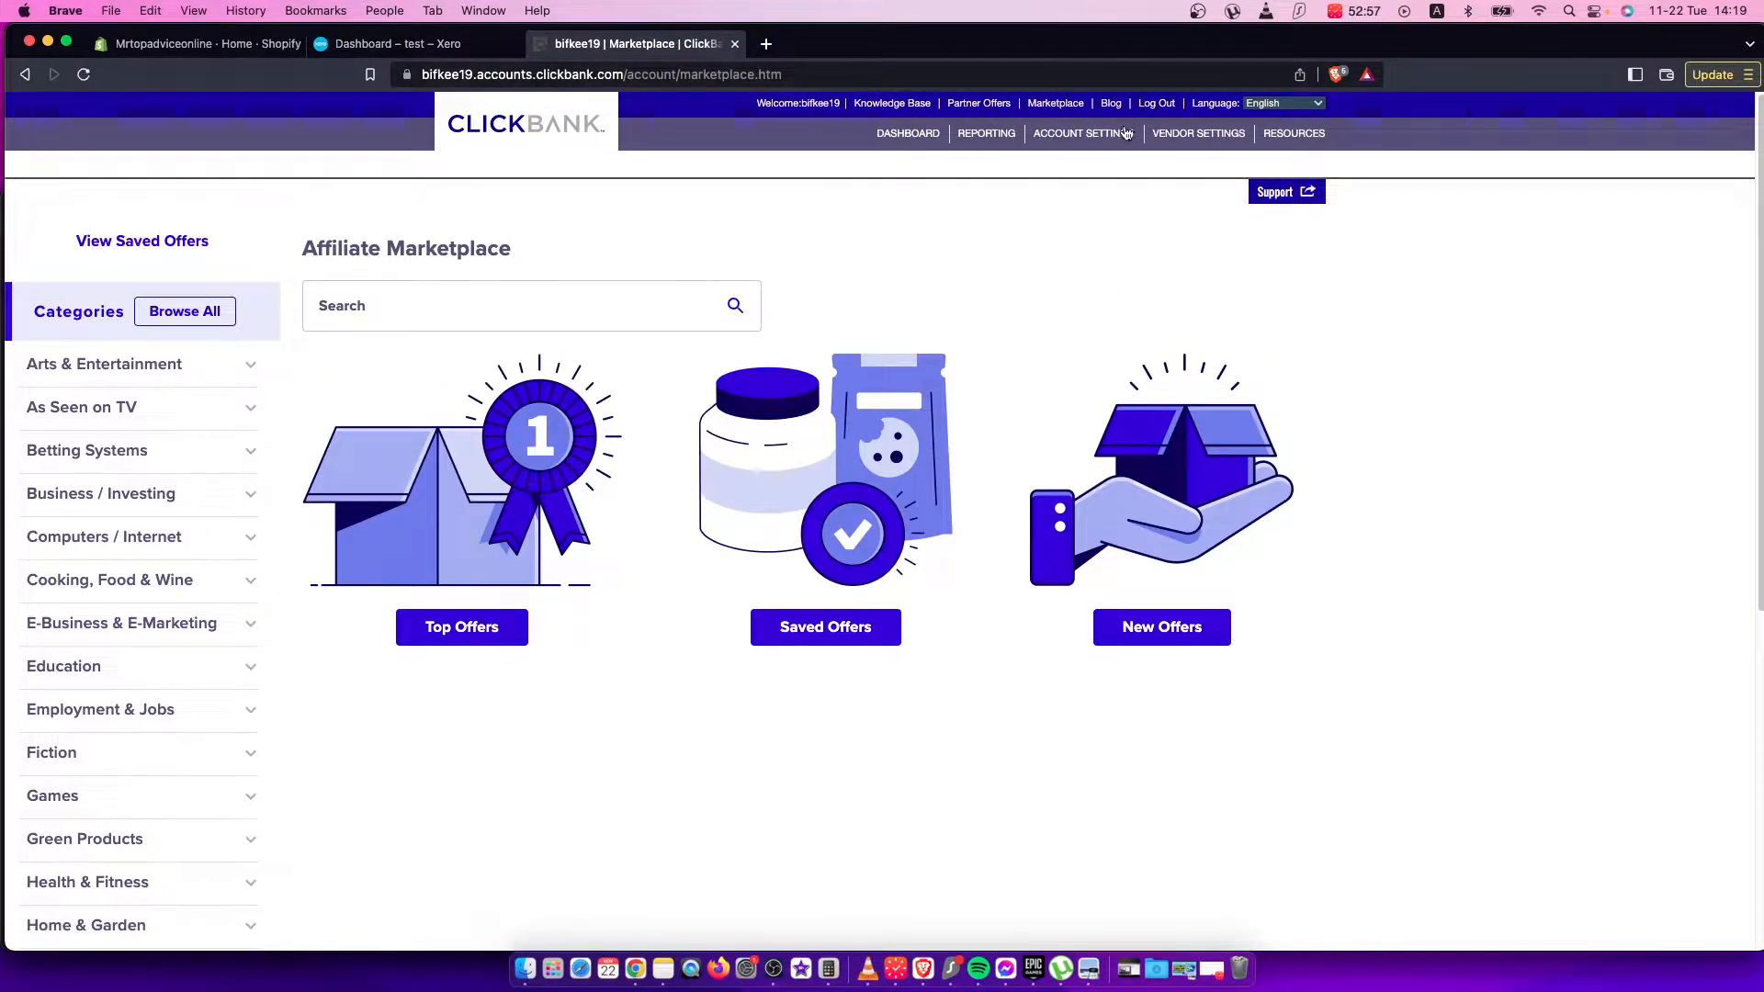
pyautogui.moveTo(1038, 109)
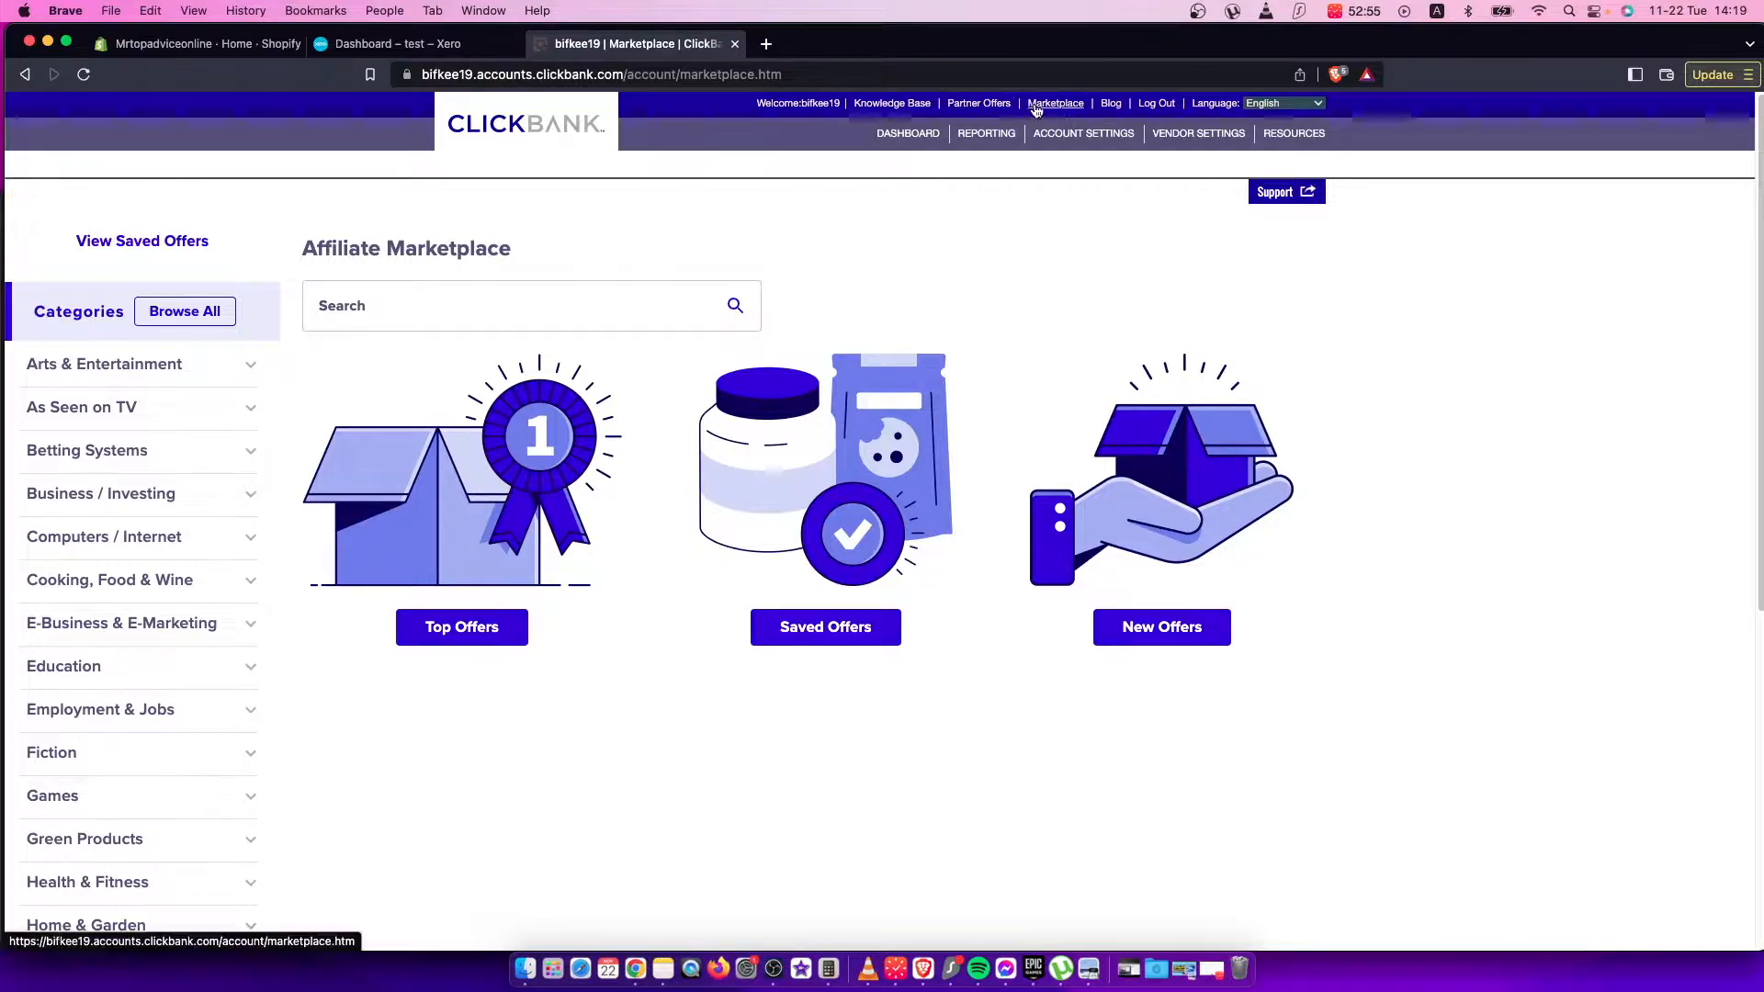
pyautogui.click(103, 536)
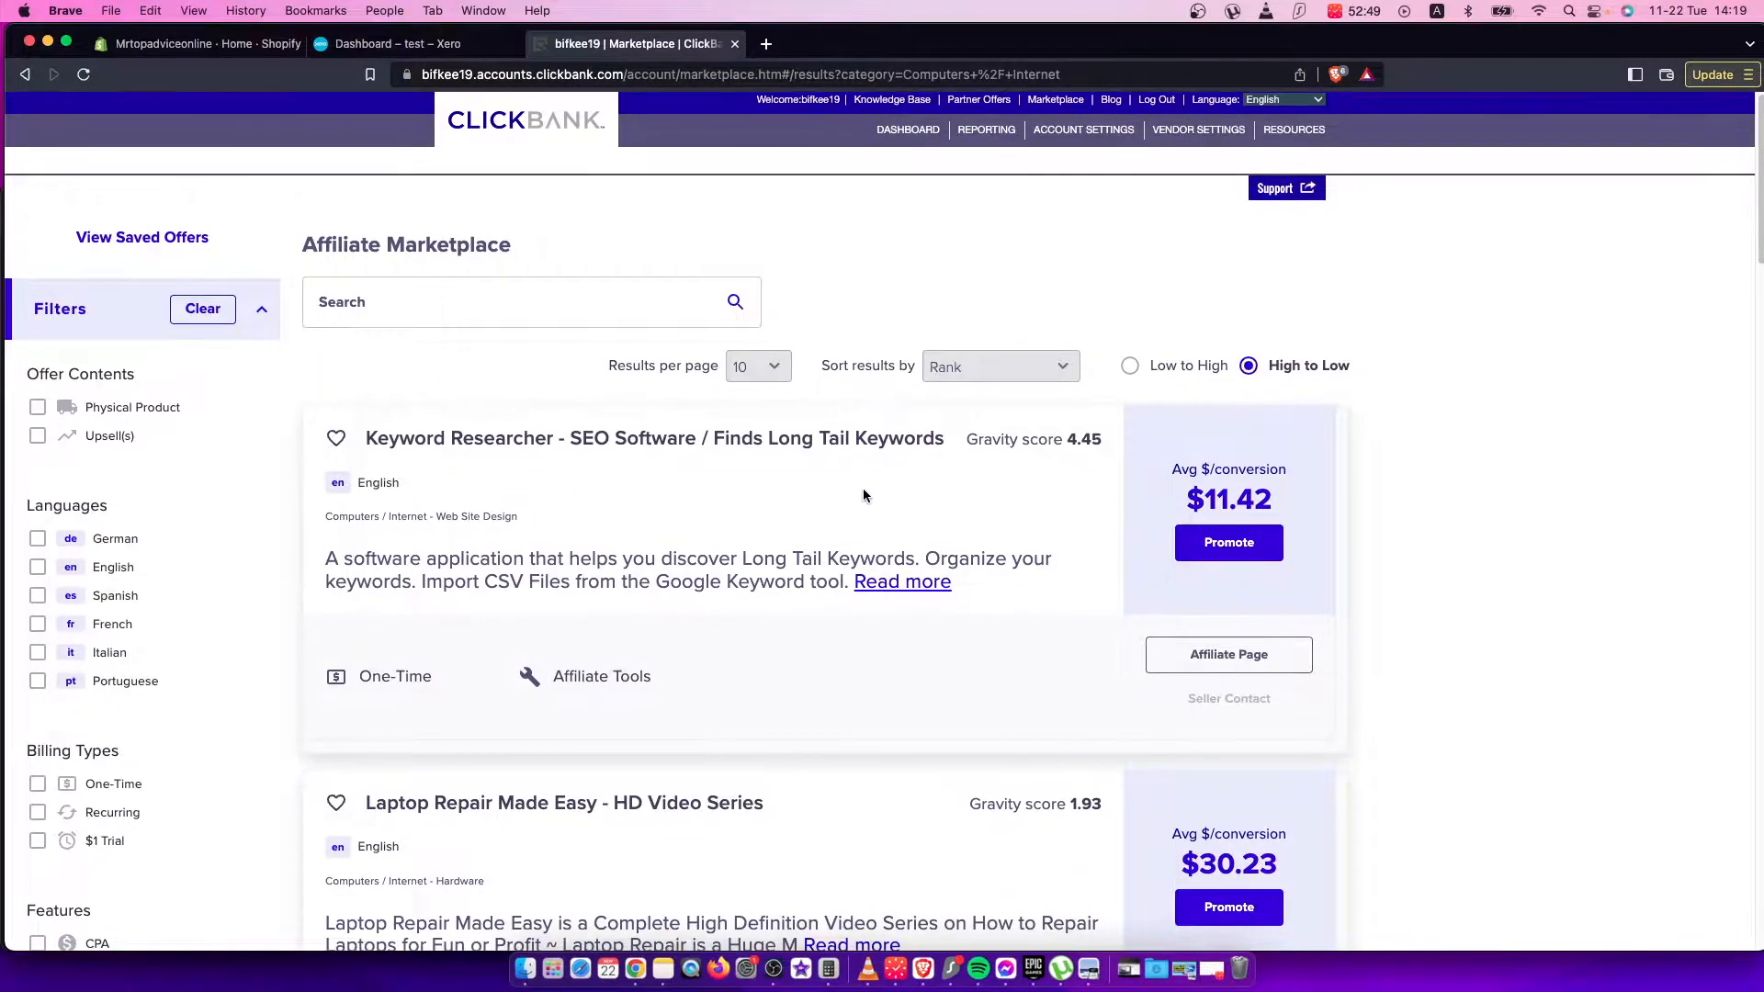
pyautogui.scroll(-3)
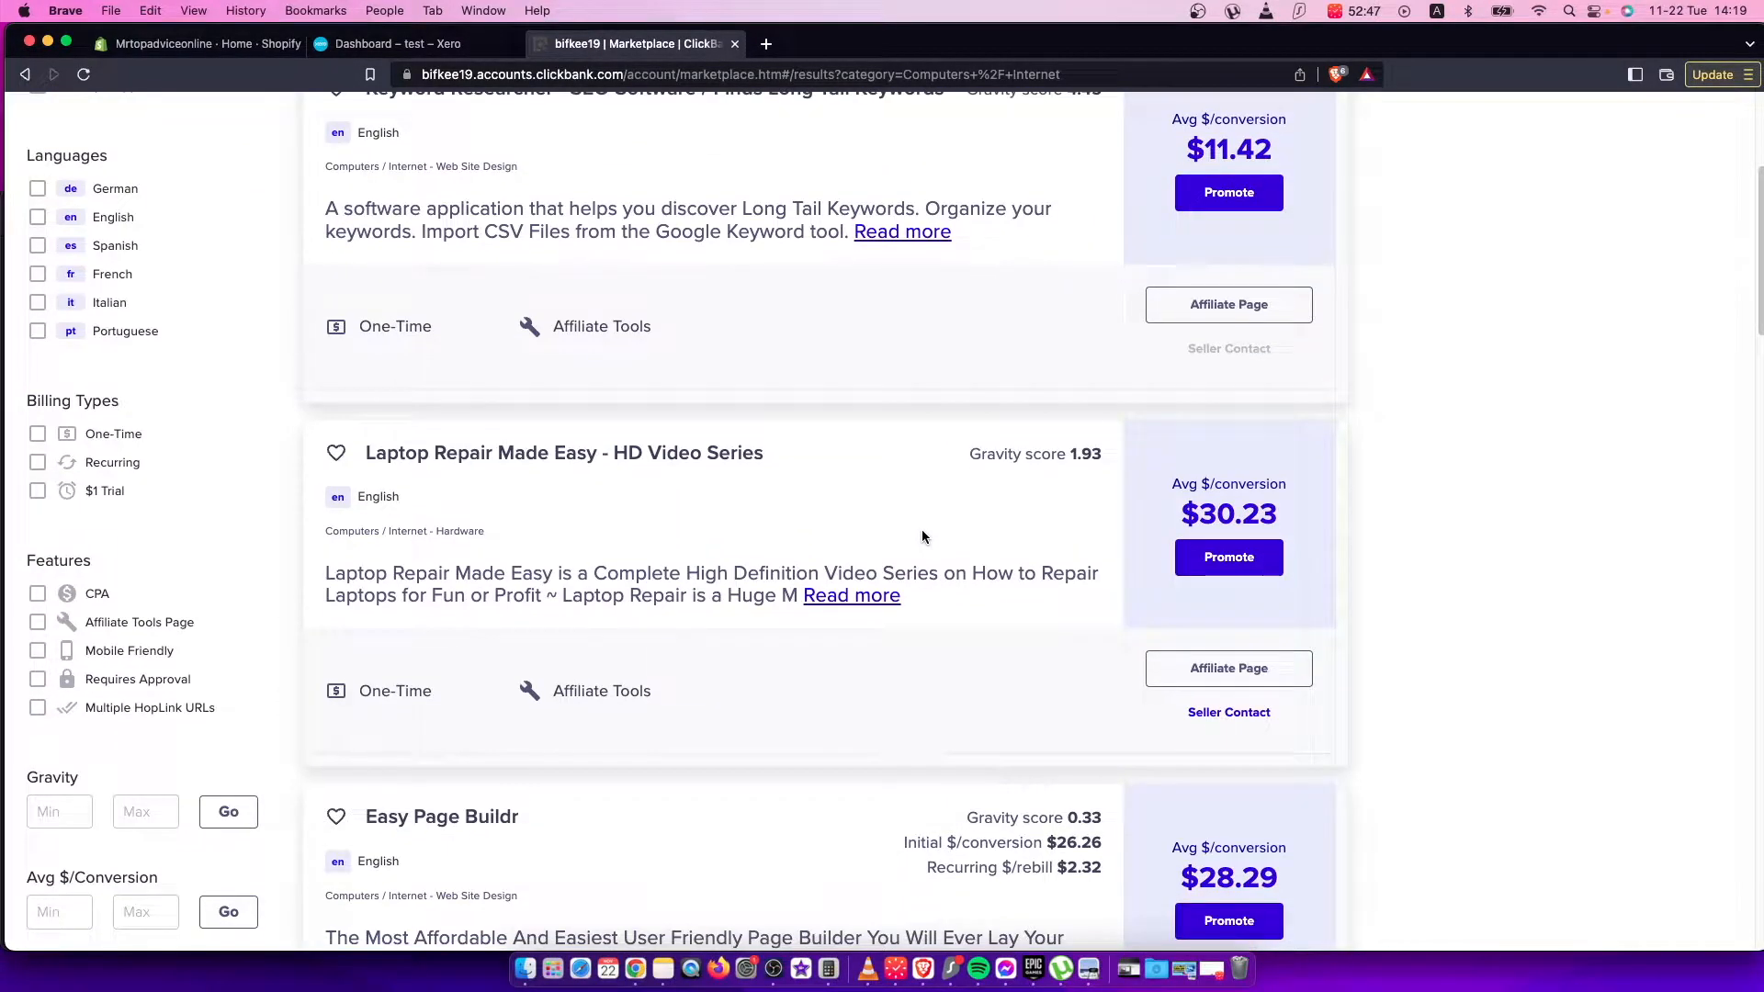
pyautogui.scroll(-3)
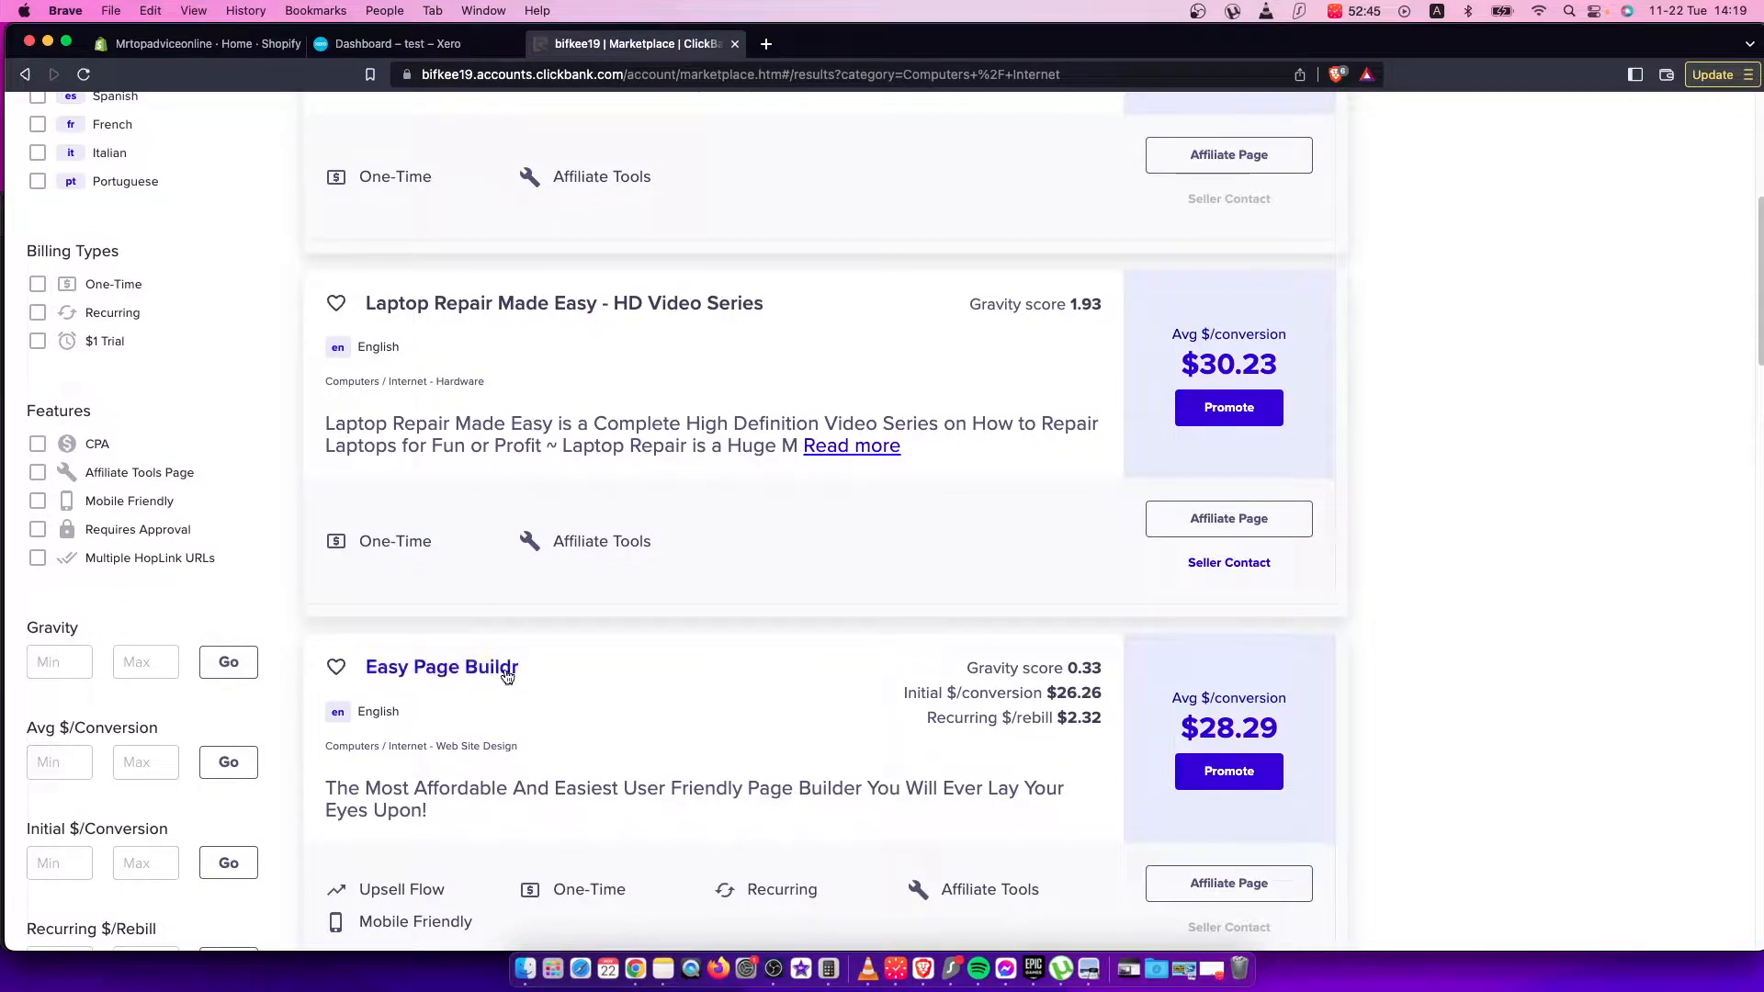
pyautogui.scroll(-3)
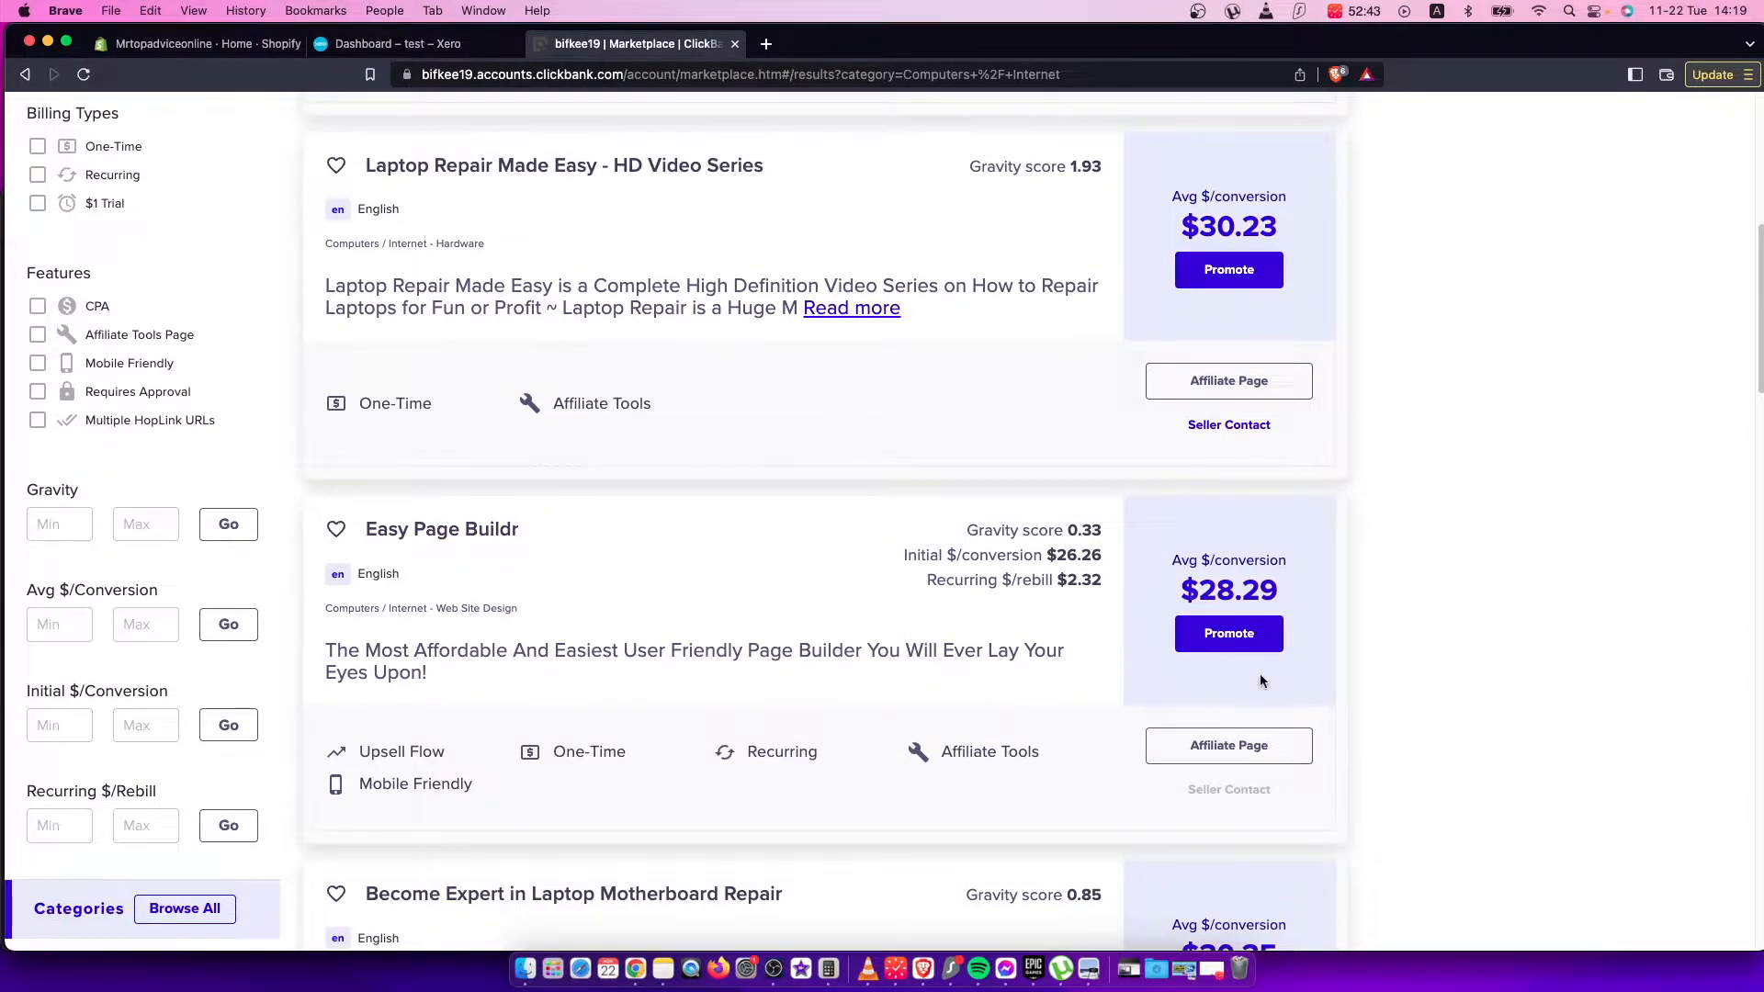
# Promote Easy Page Buildr, create its encrypted HopLink, and select the URL.
pyautogui.click(1228, 633)
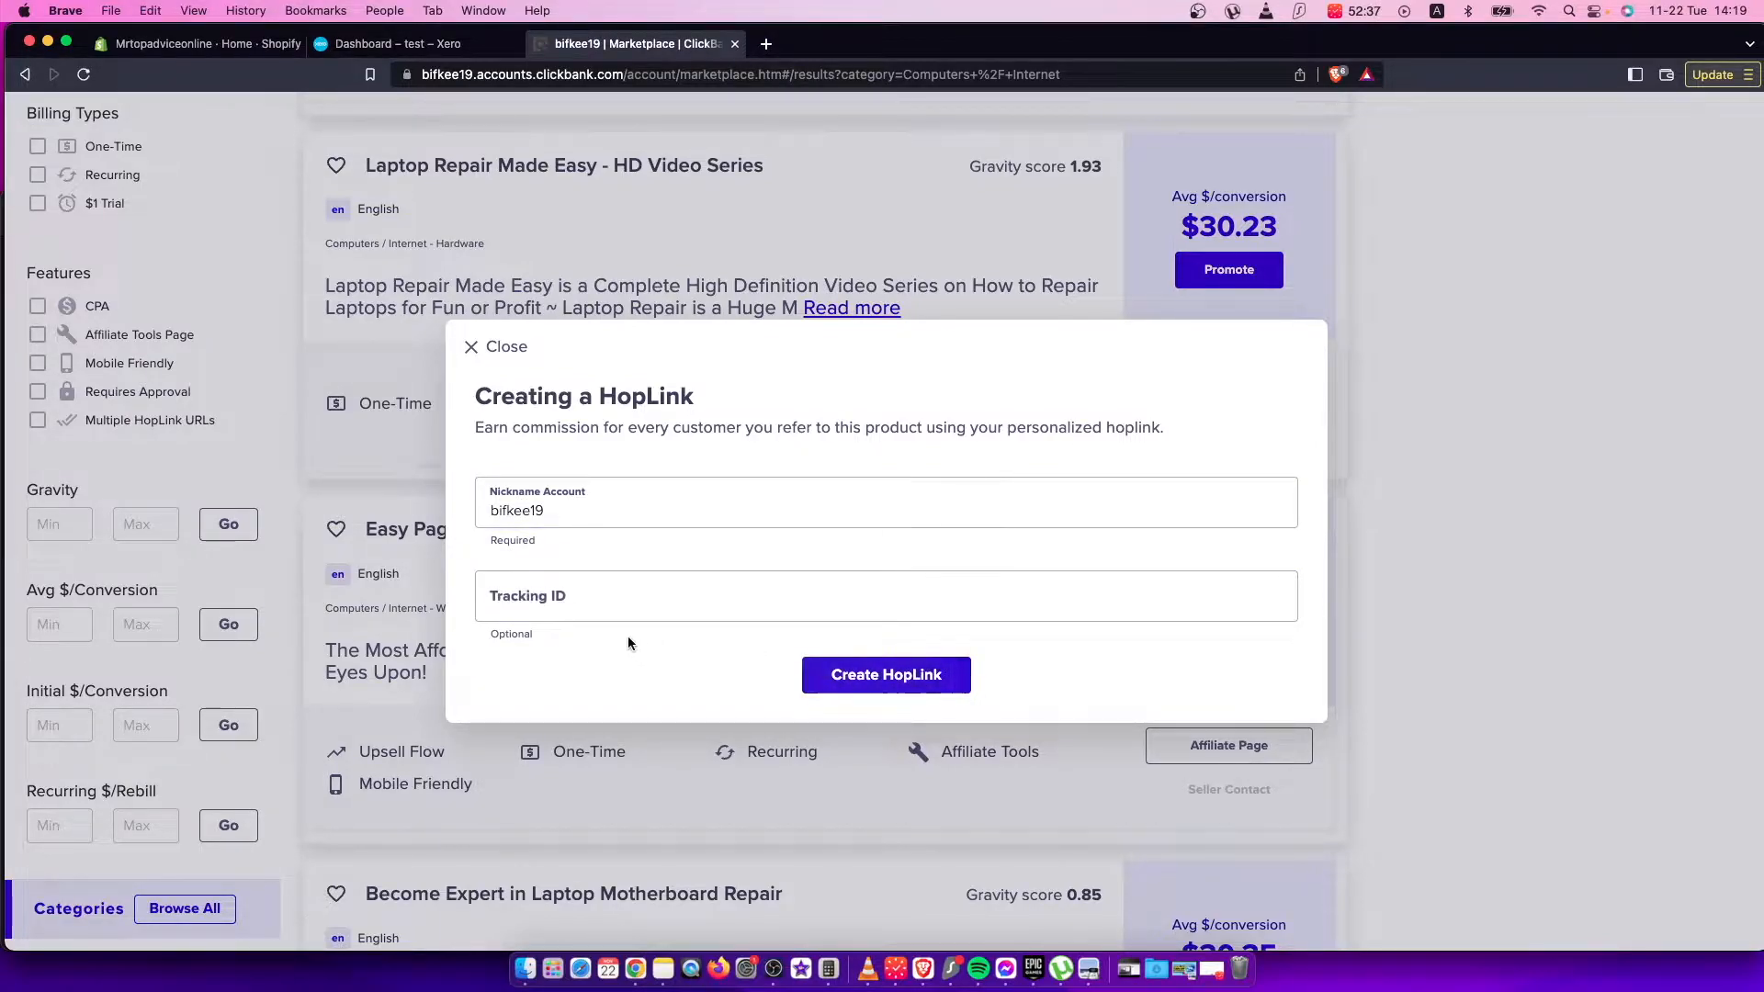
pyautogui.click(885, 675)
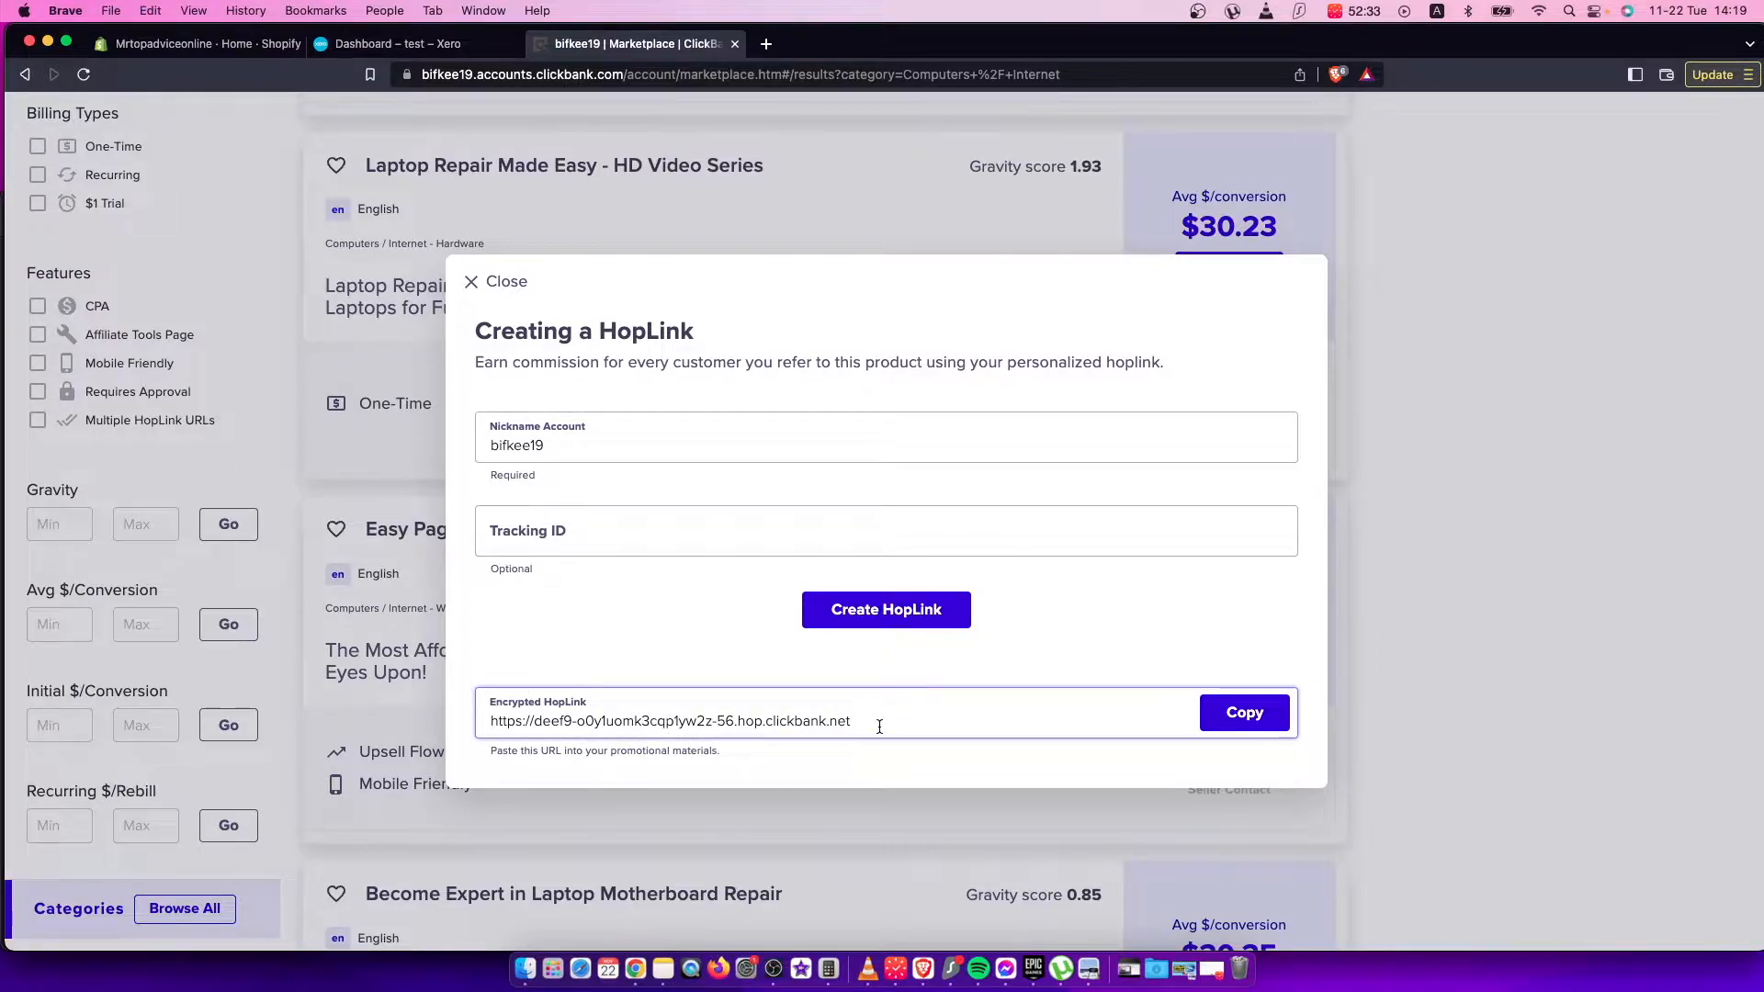
pyautogui.doubleClick(670, 722)
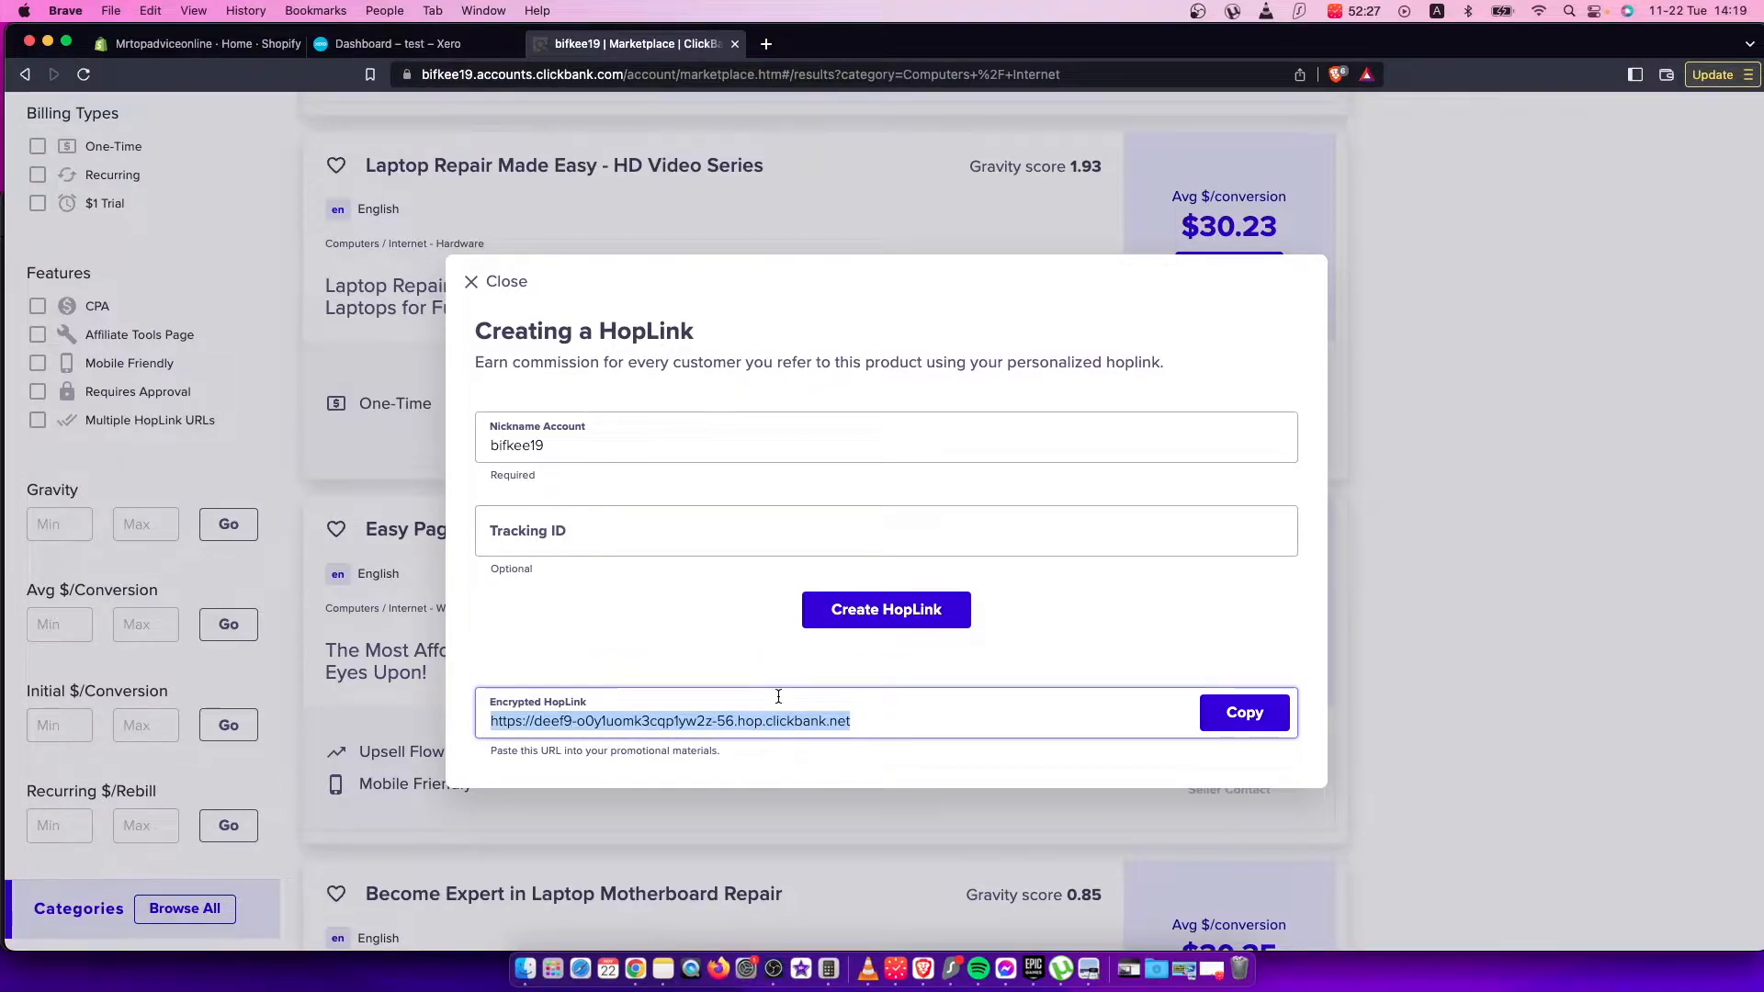
pyautogui.moveTo(1492, 640)
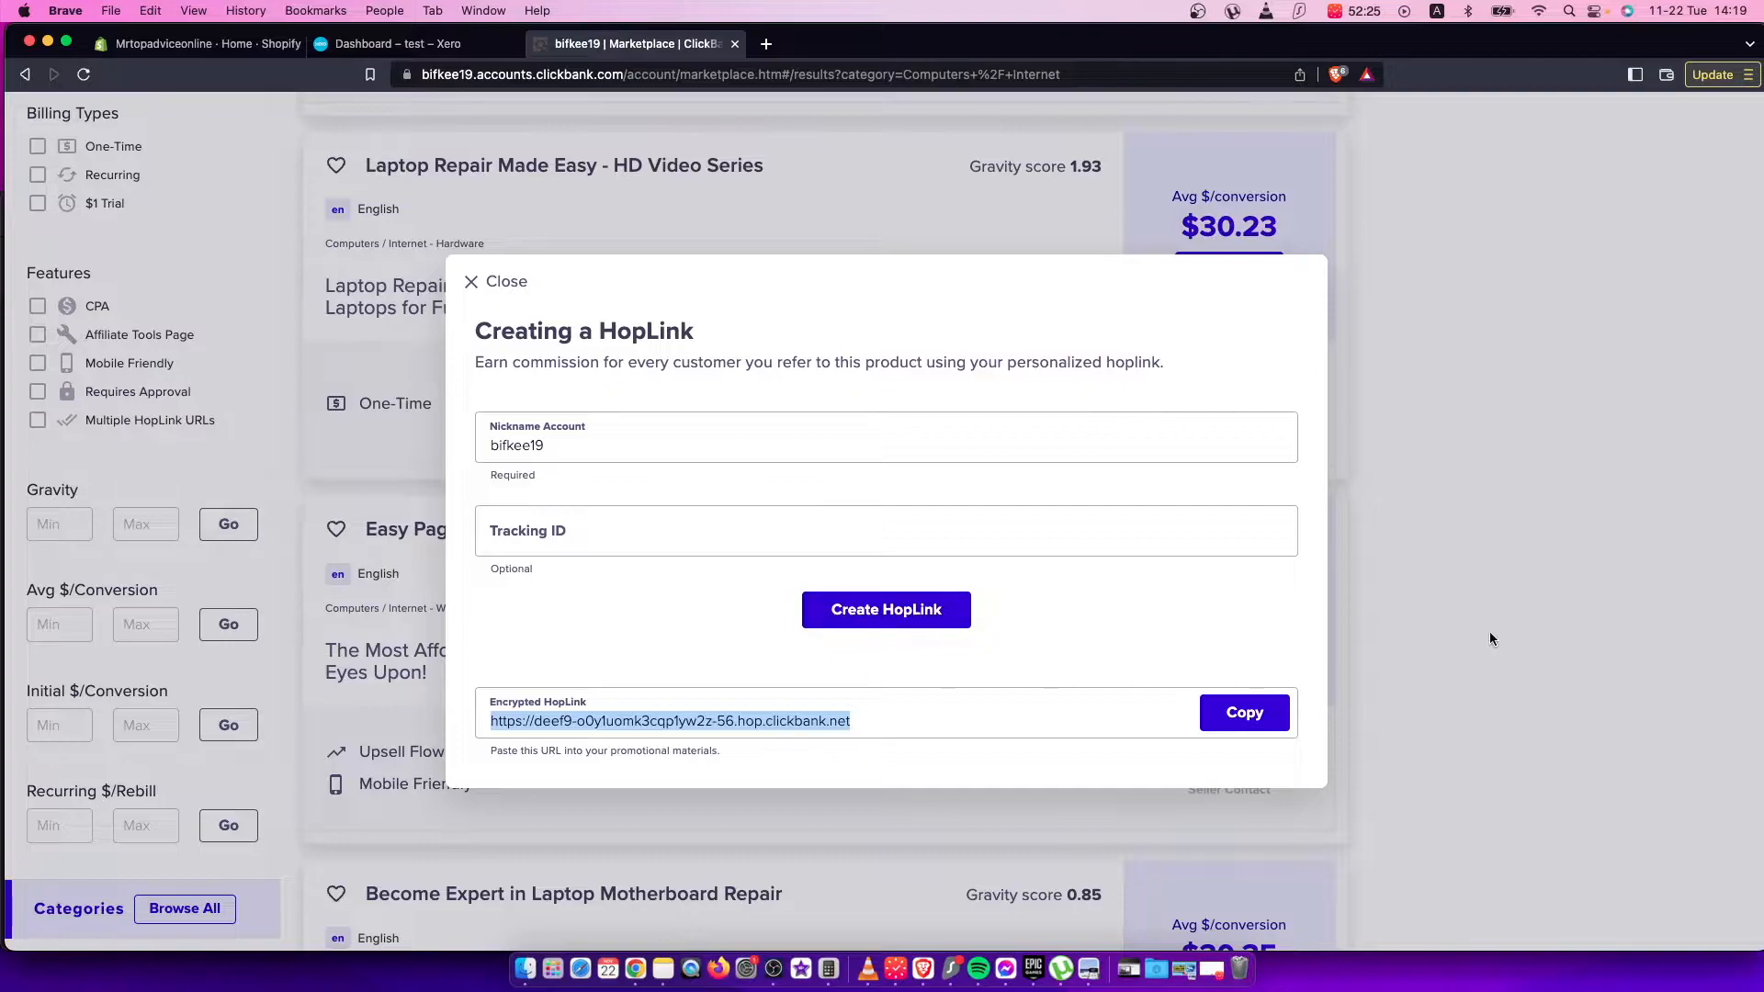
pyautogui.click(184, 43)
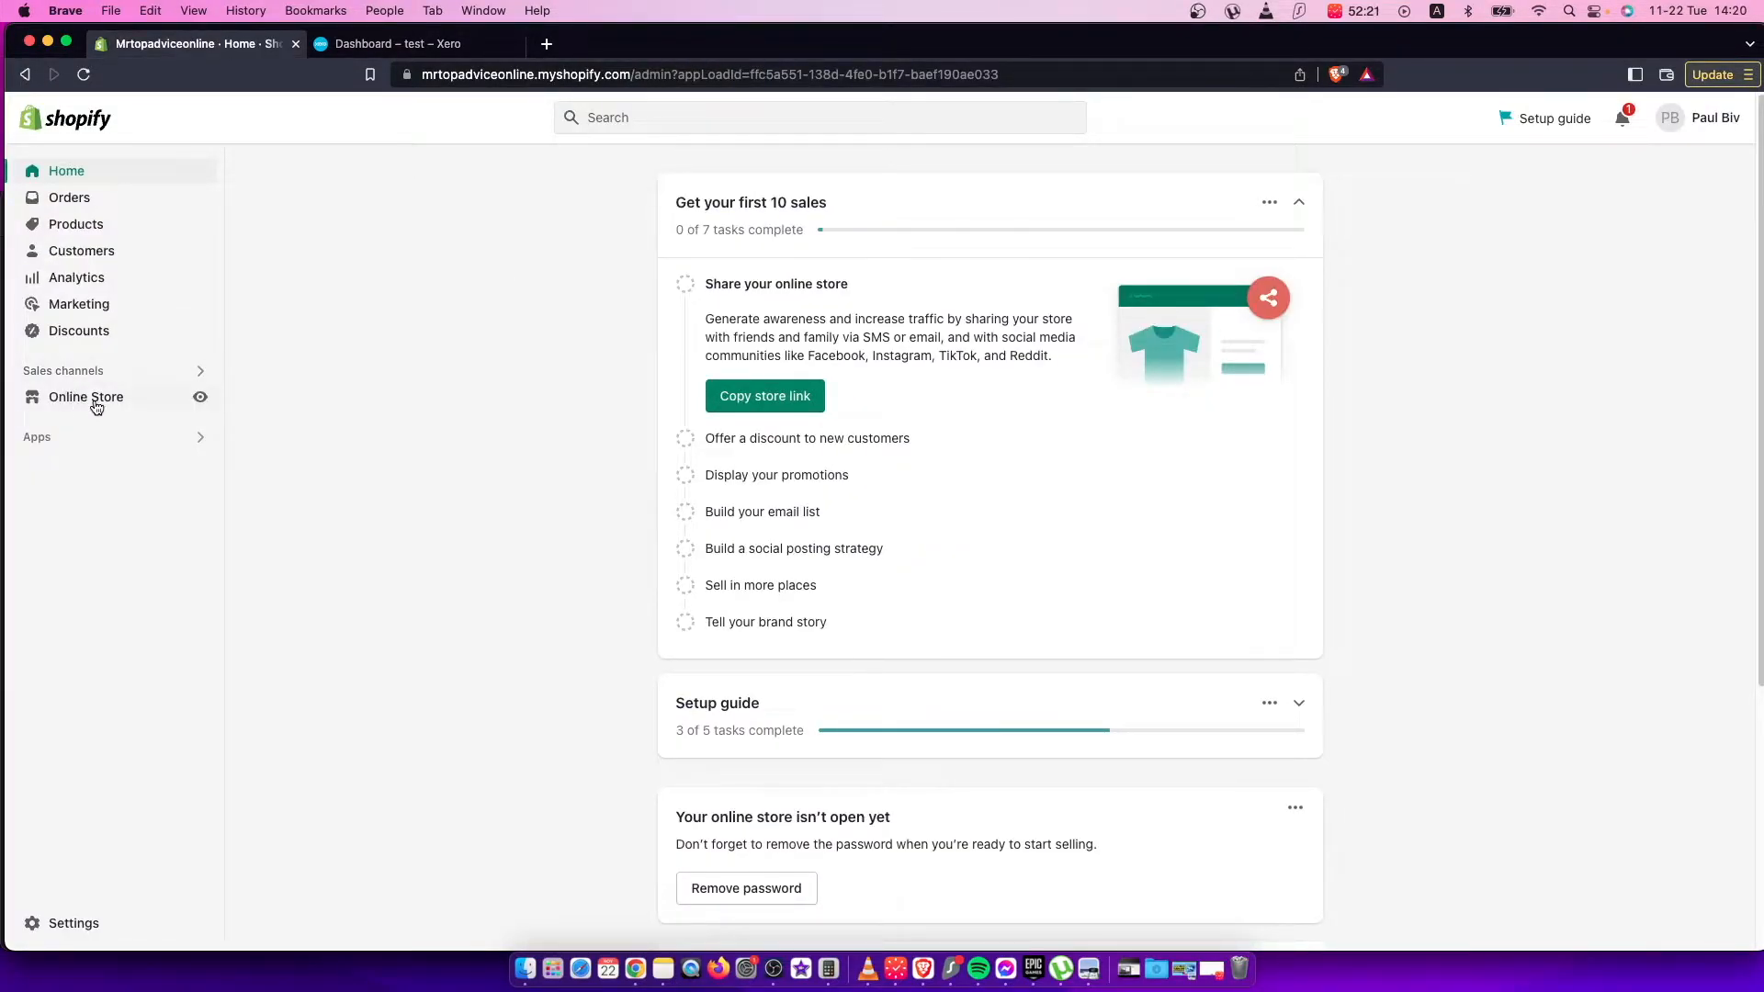
# From Online Store themes, open the Dawn theme in the theme editor.
pyautogui.click(86, 397)
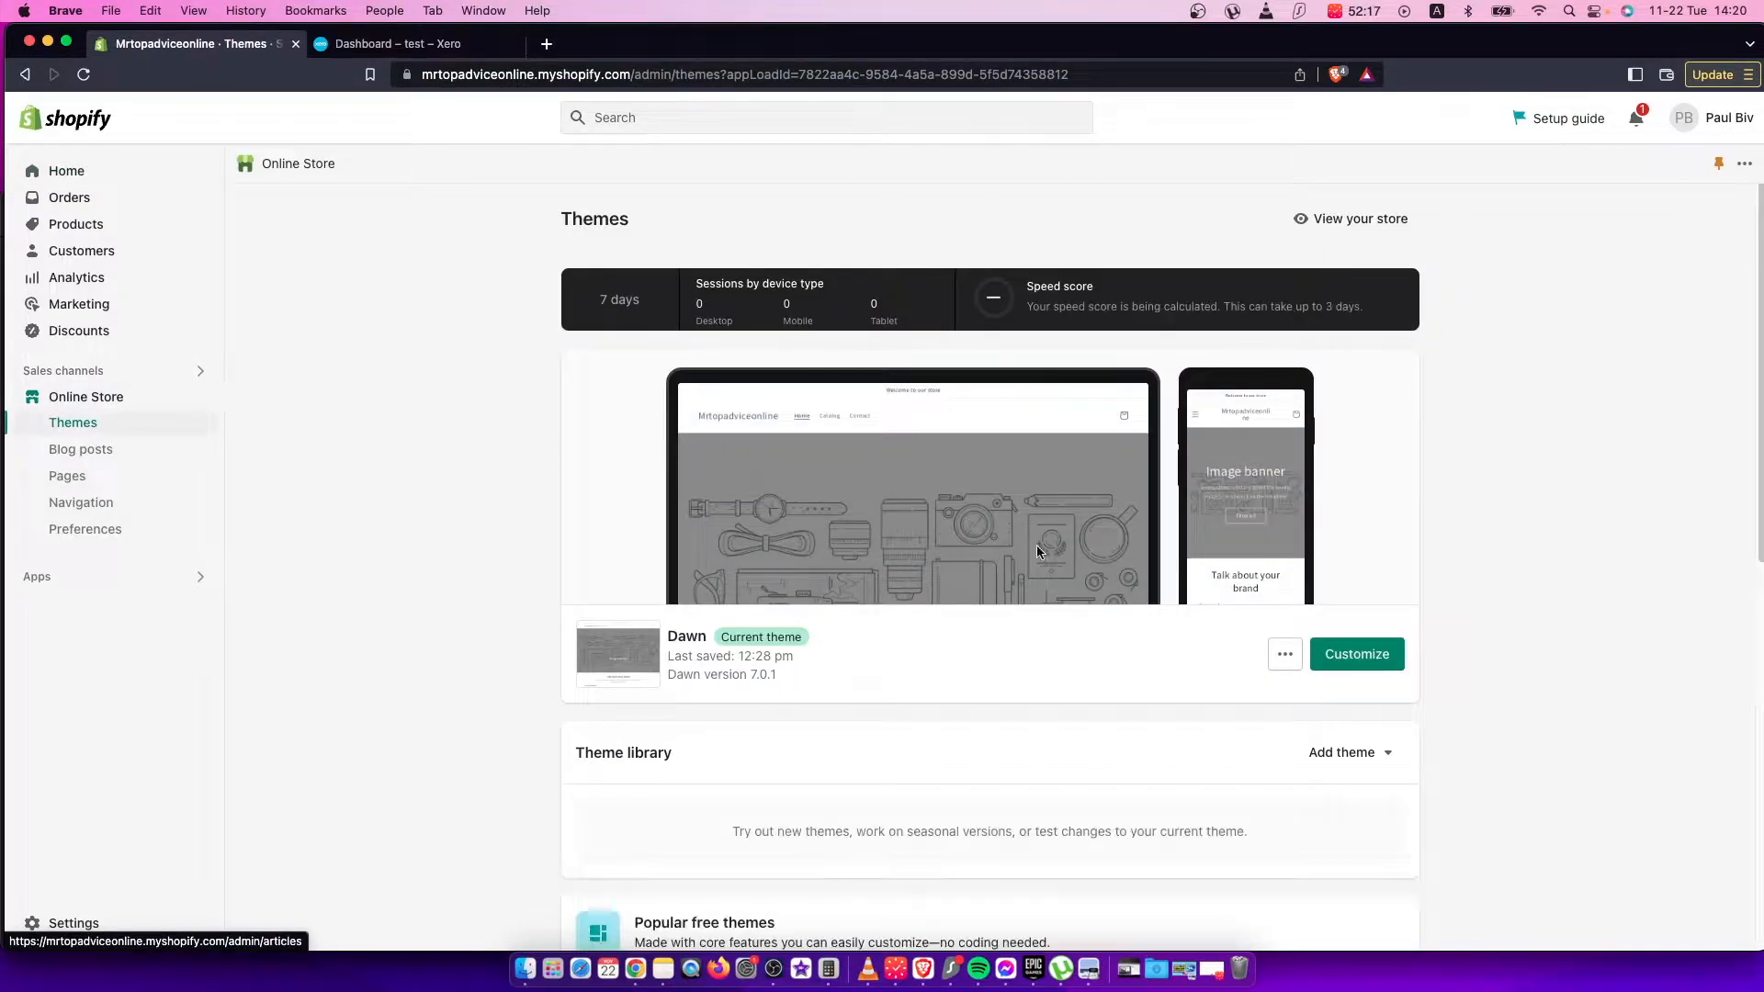
pyautogui.click(1356, 654)
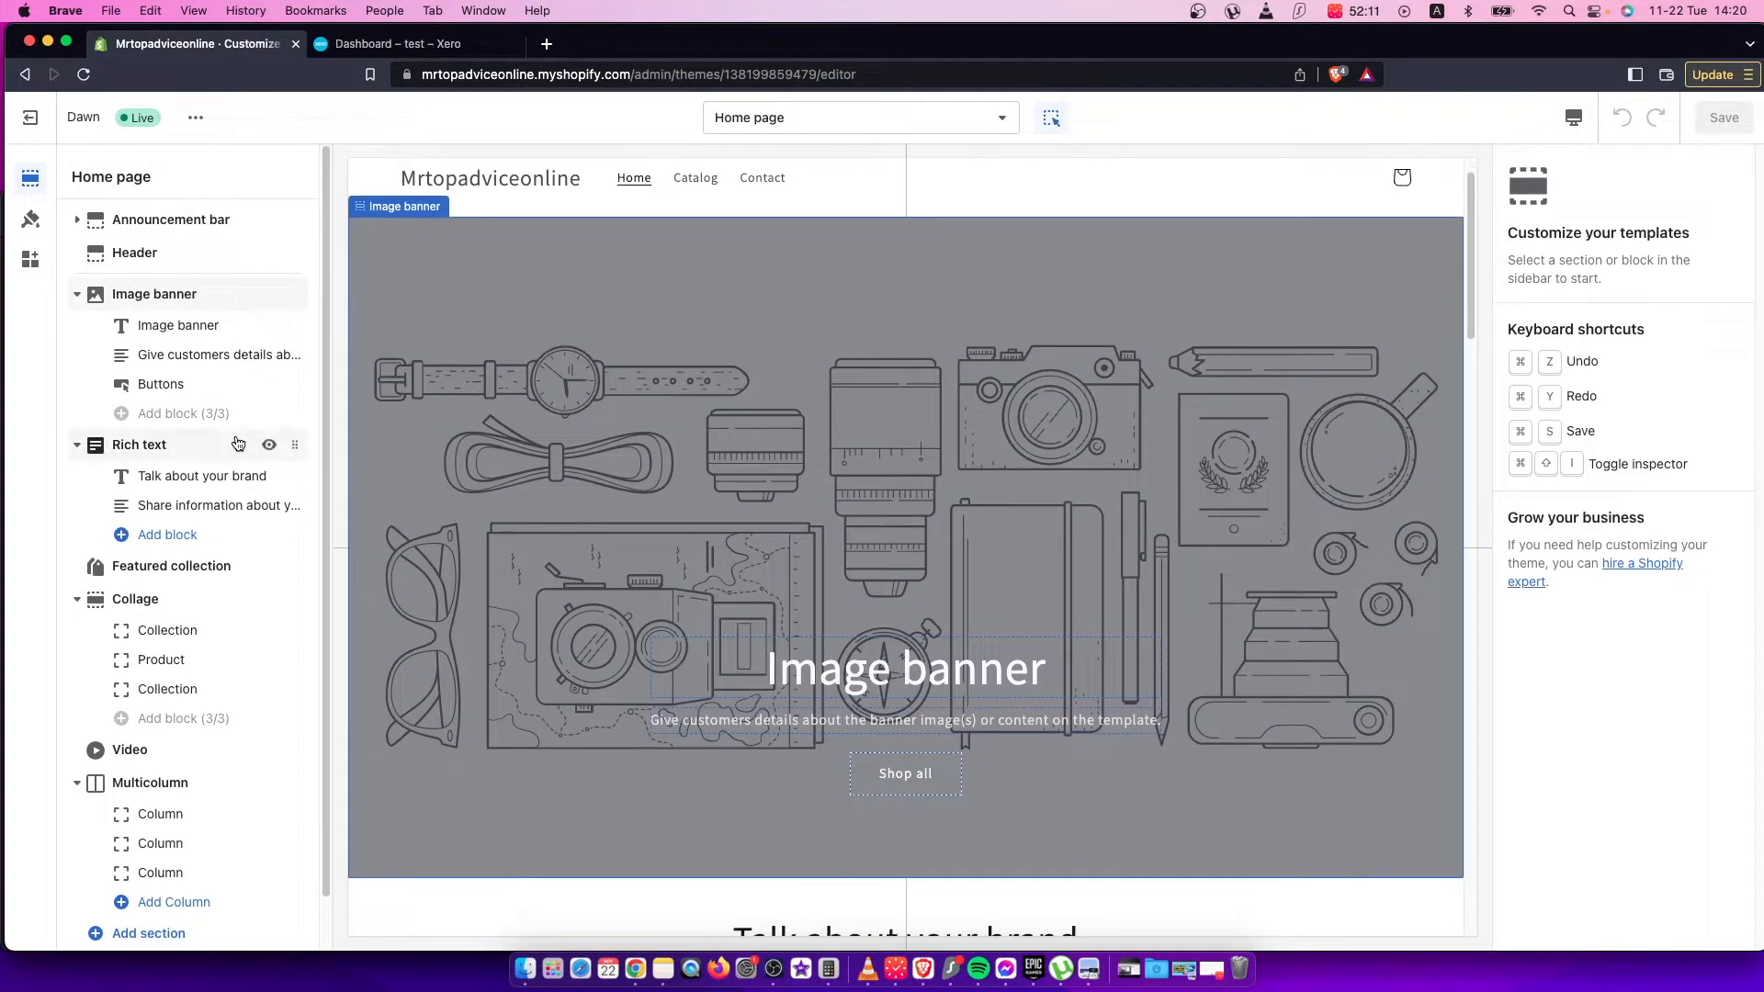
# Label the image banner's first button 'Buy Here' and link it to jp1yw2z-56.hop.clickbank.net.
pyautogui.scroll(-3)
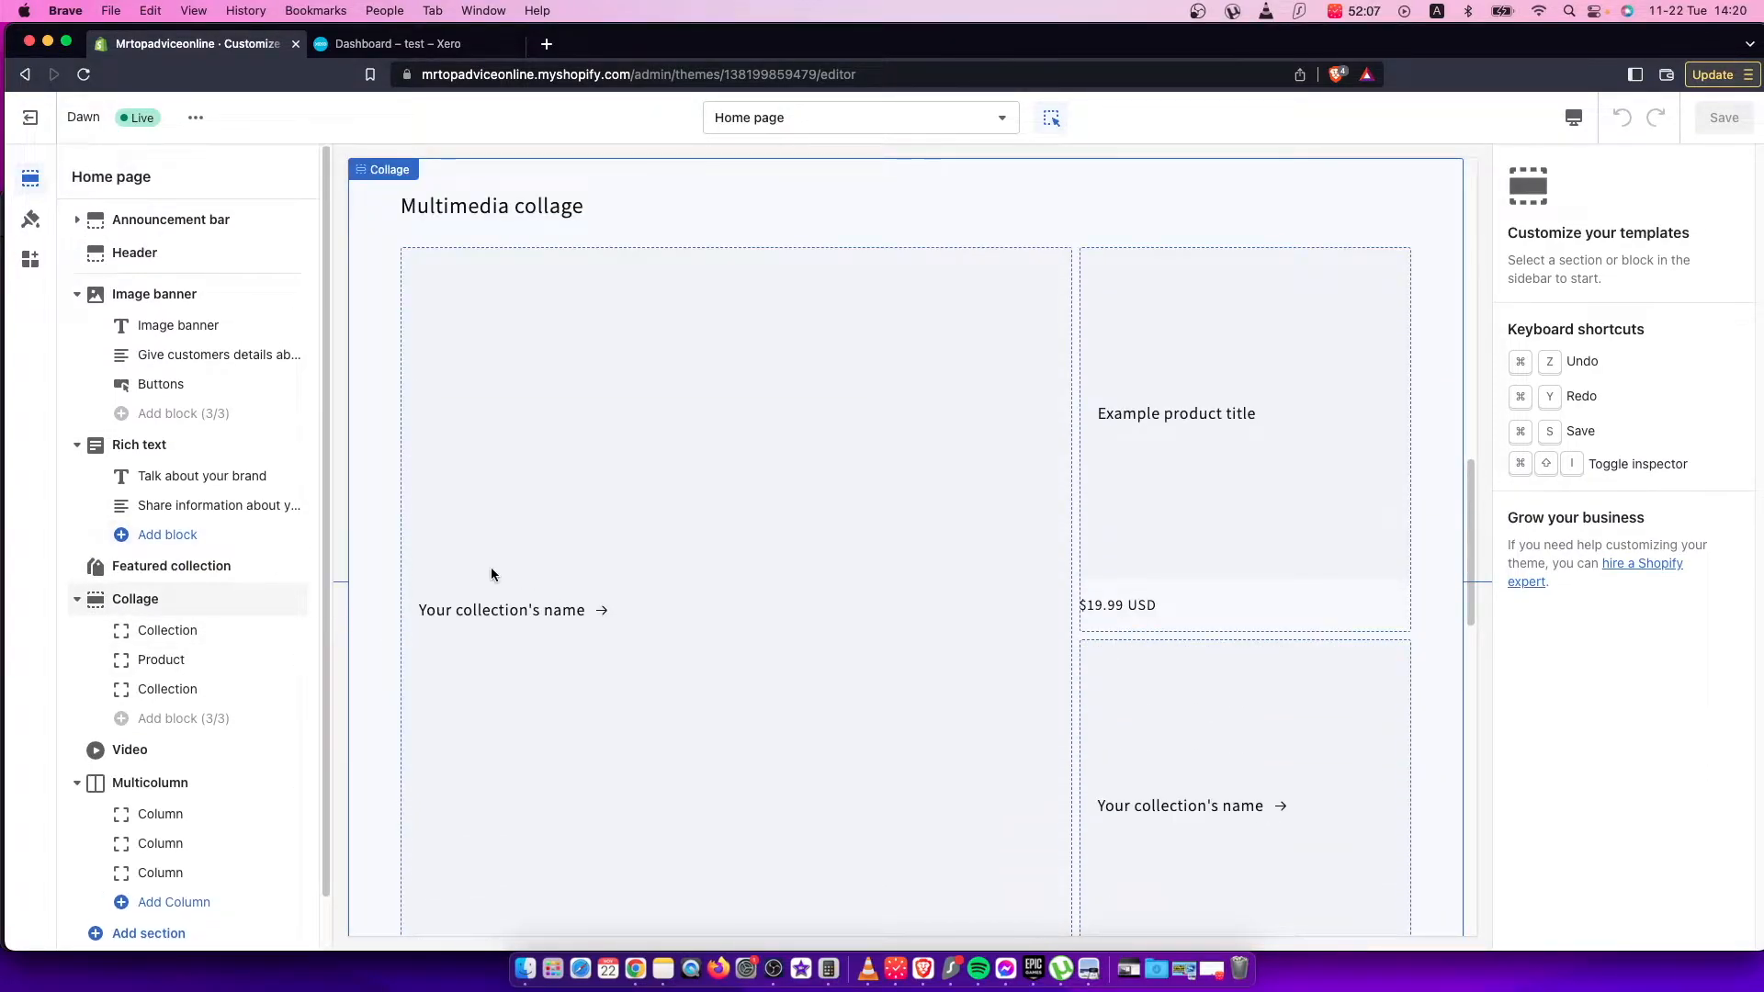
pyautogui.click(160, 384)
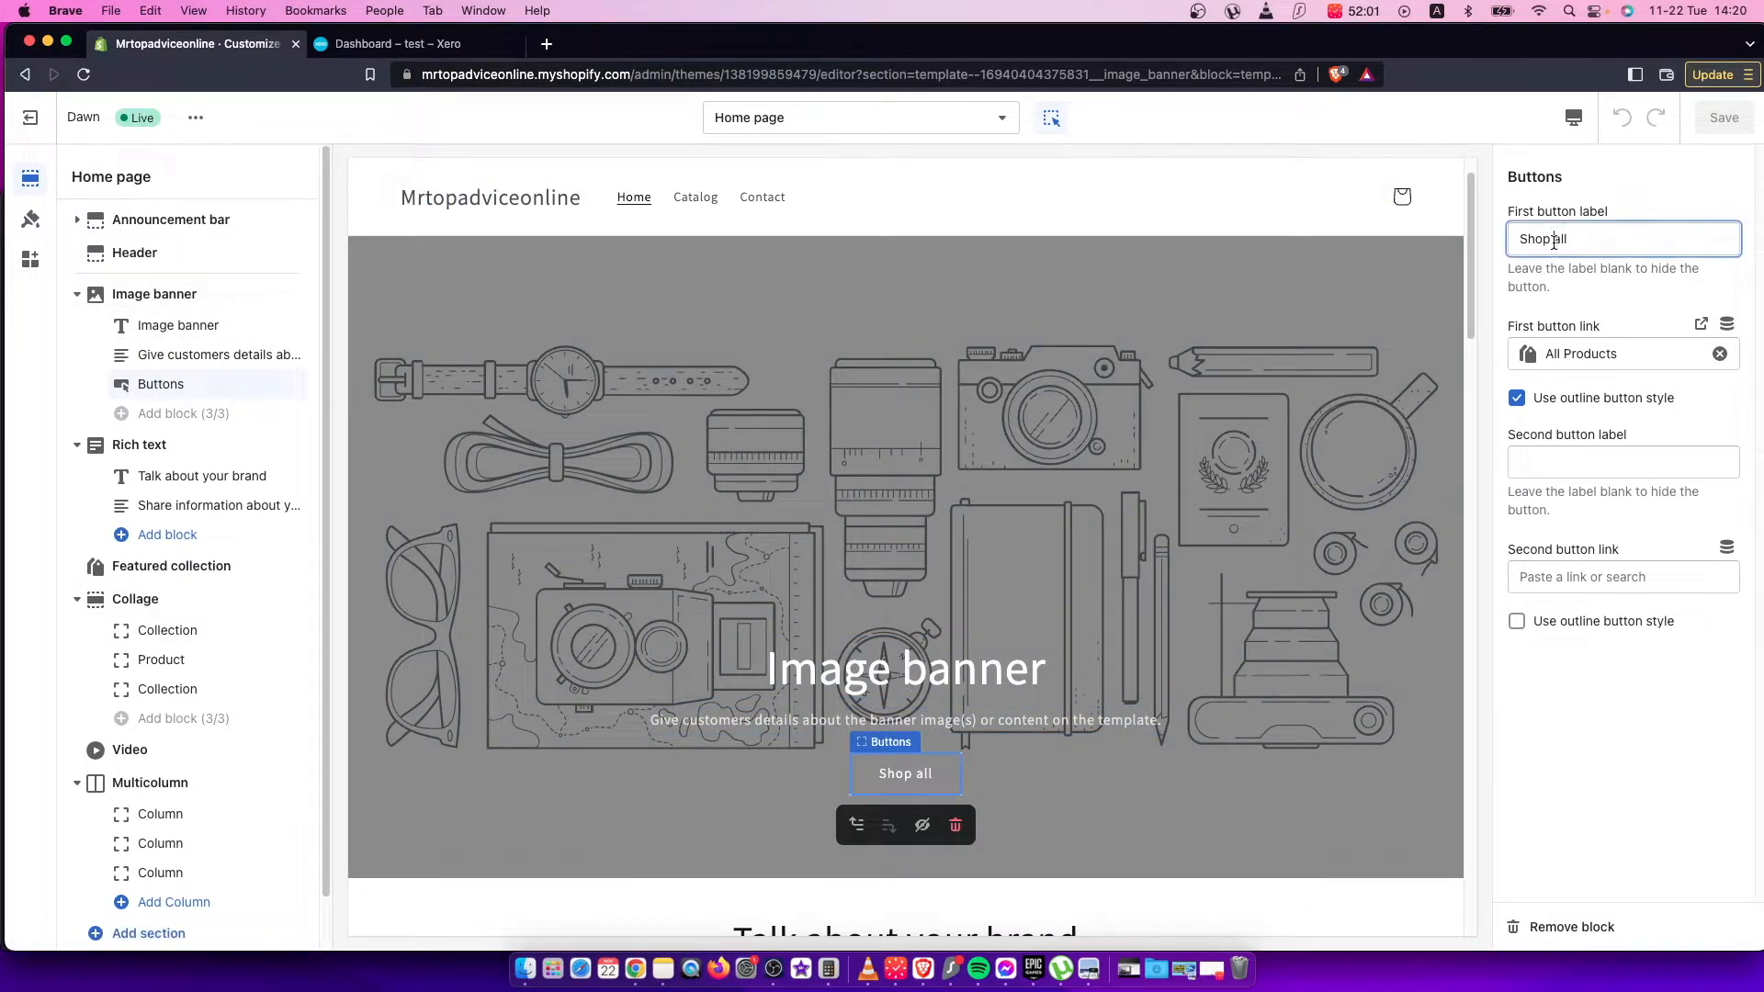
pyautogui.write('Buy Here')
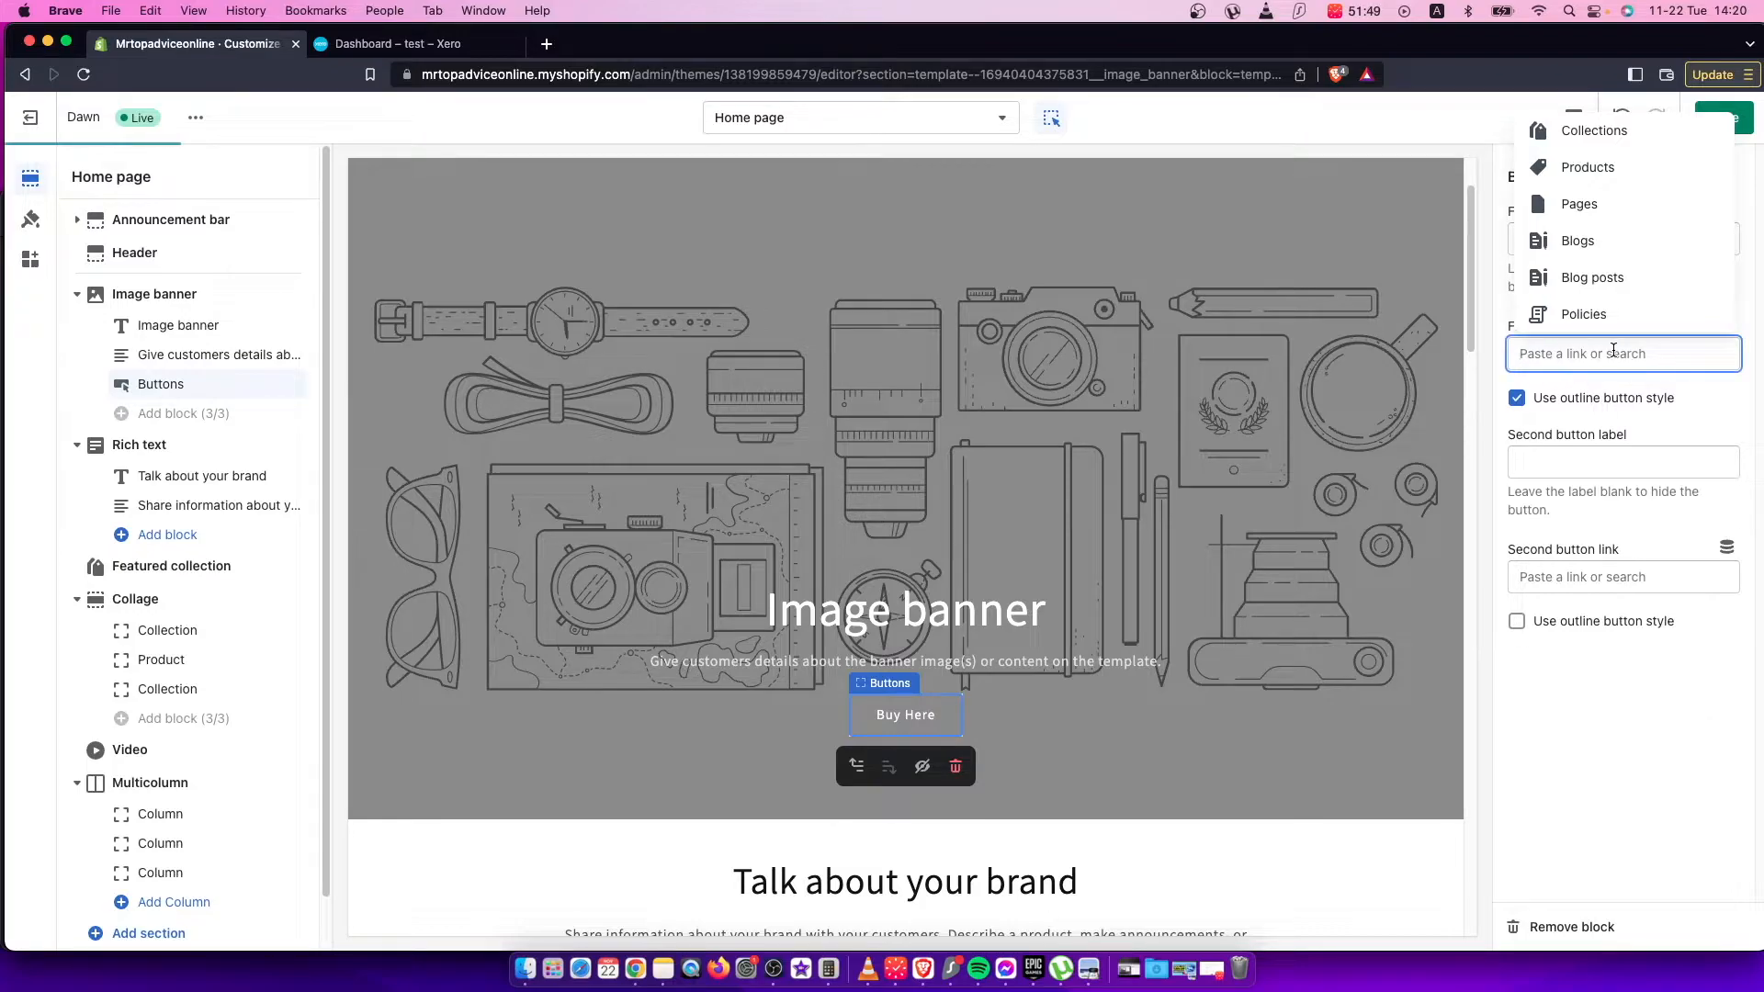
pyautogui.write('p1yw2z-56.hop.clickbank.net')
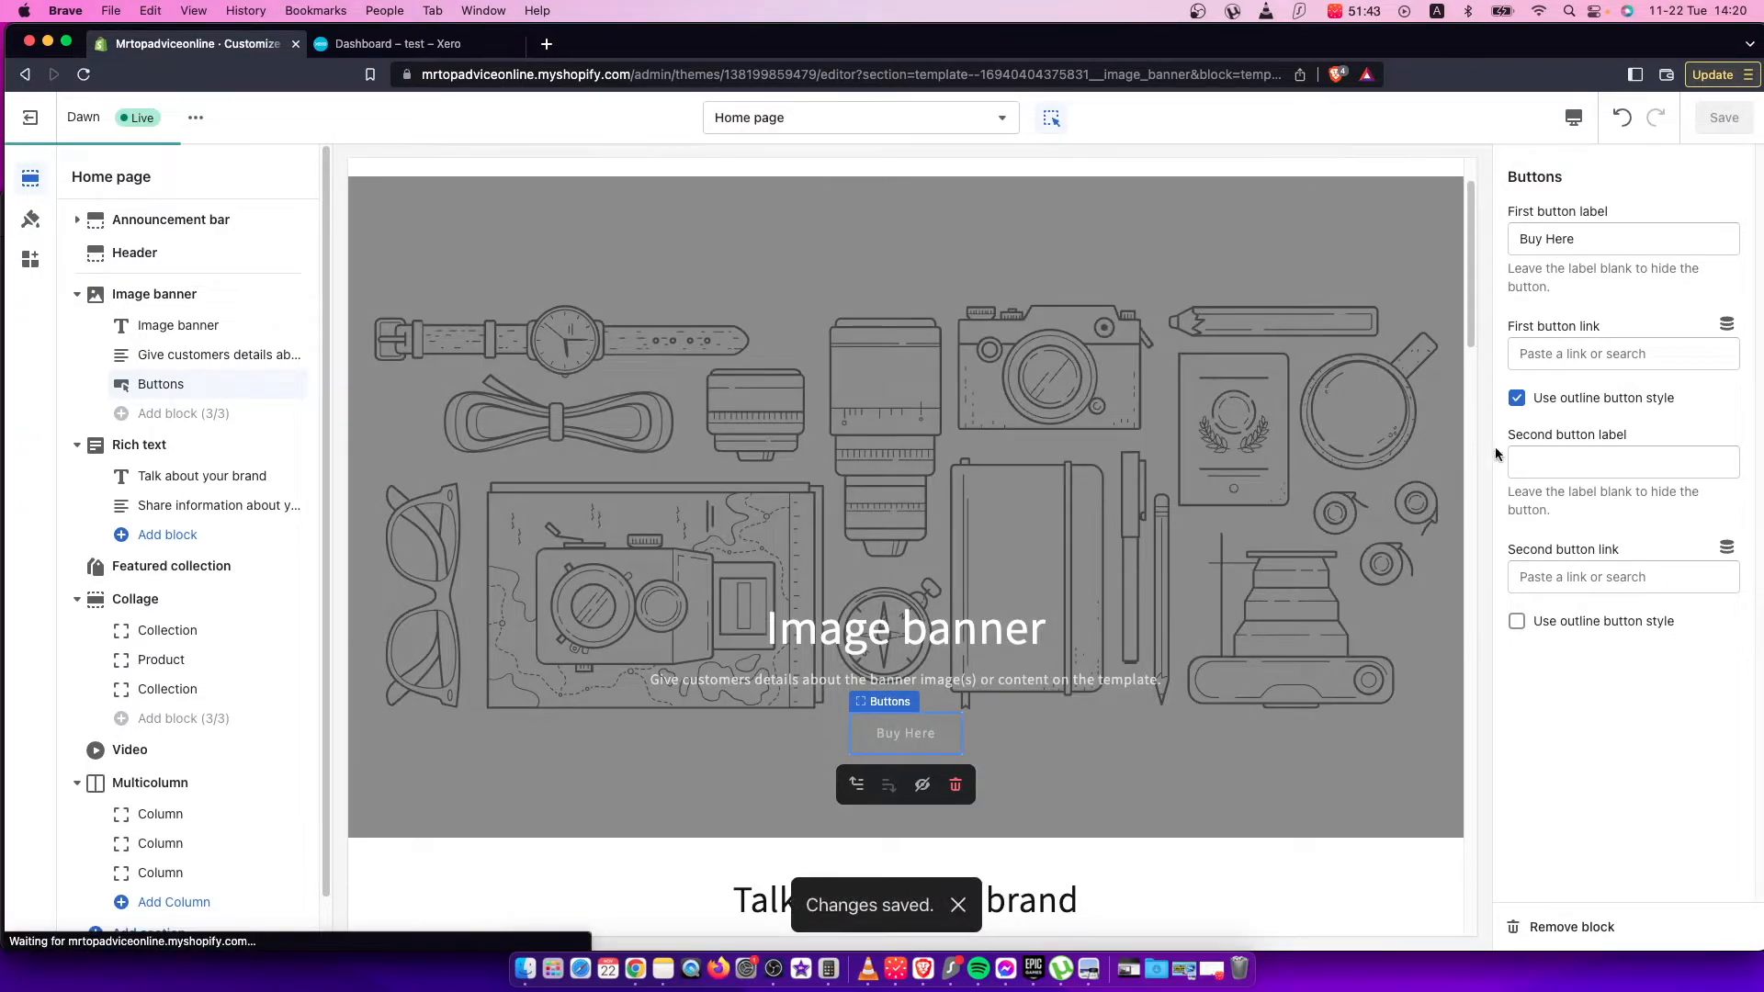
pyautogui.write('jp1yw2z-56.hop.clickbank.net')
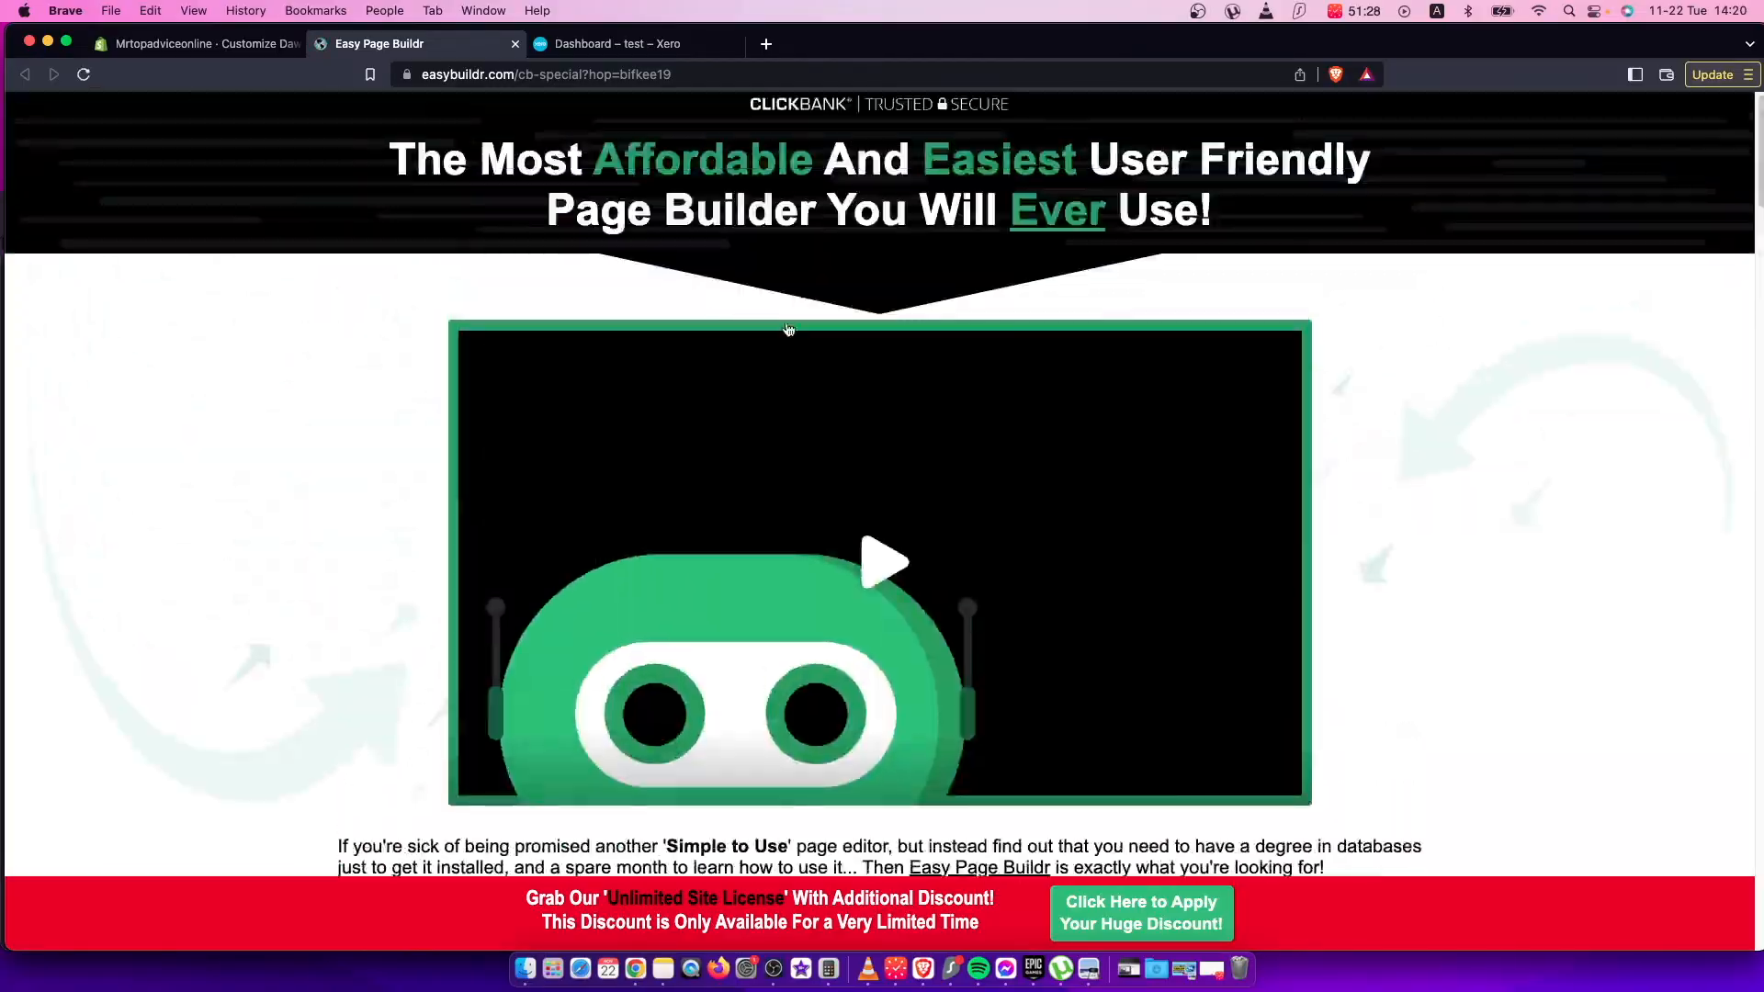
# Scroll the Easy Page Buildr sales page through its funnel builder and easy-editing sections.
pyautogui.scroll(-3)
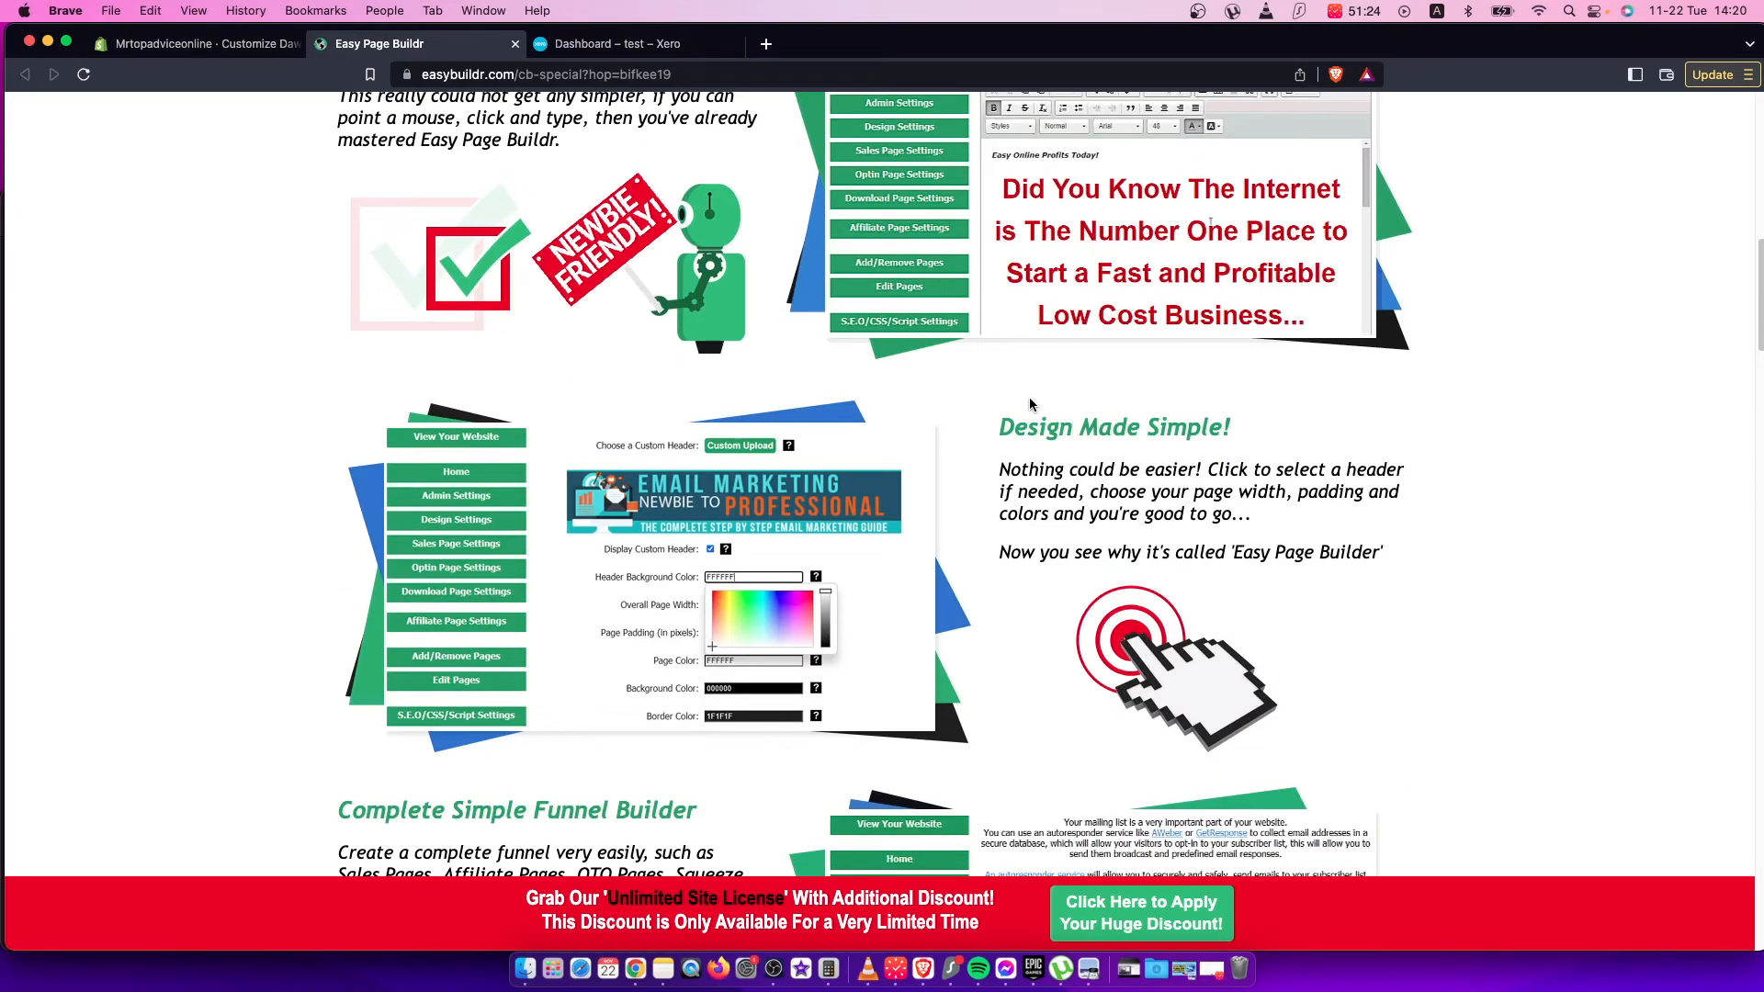
pyautogui.scroll(-3)
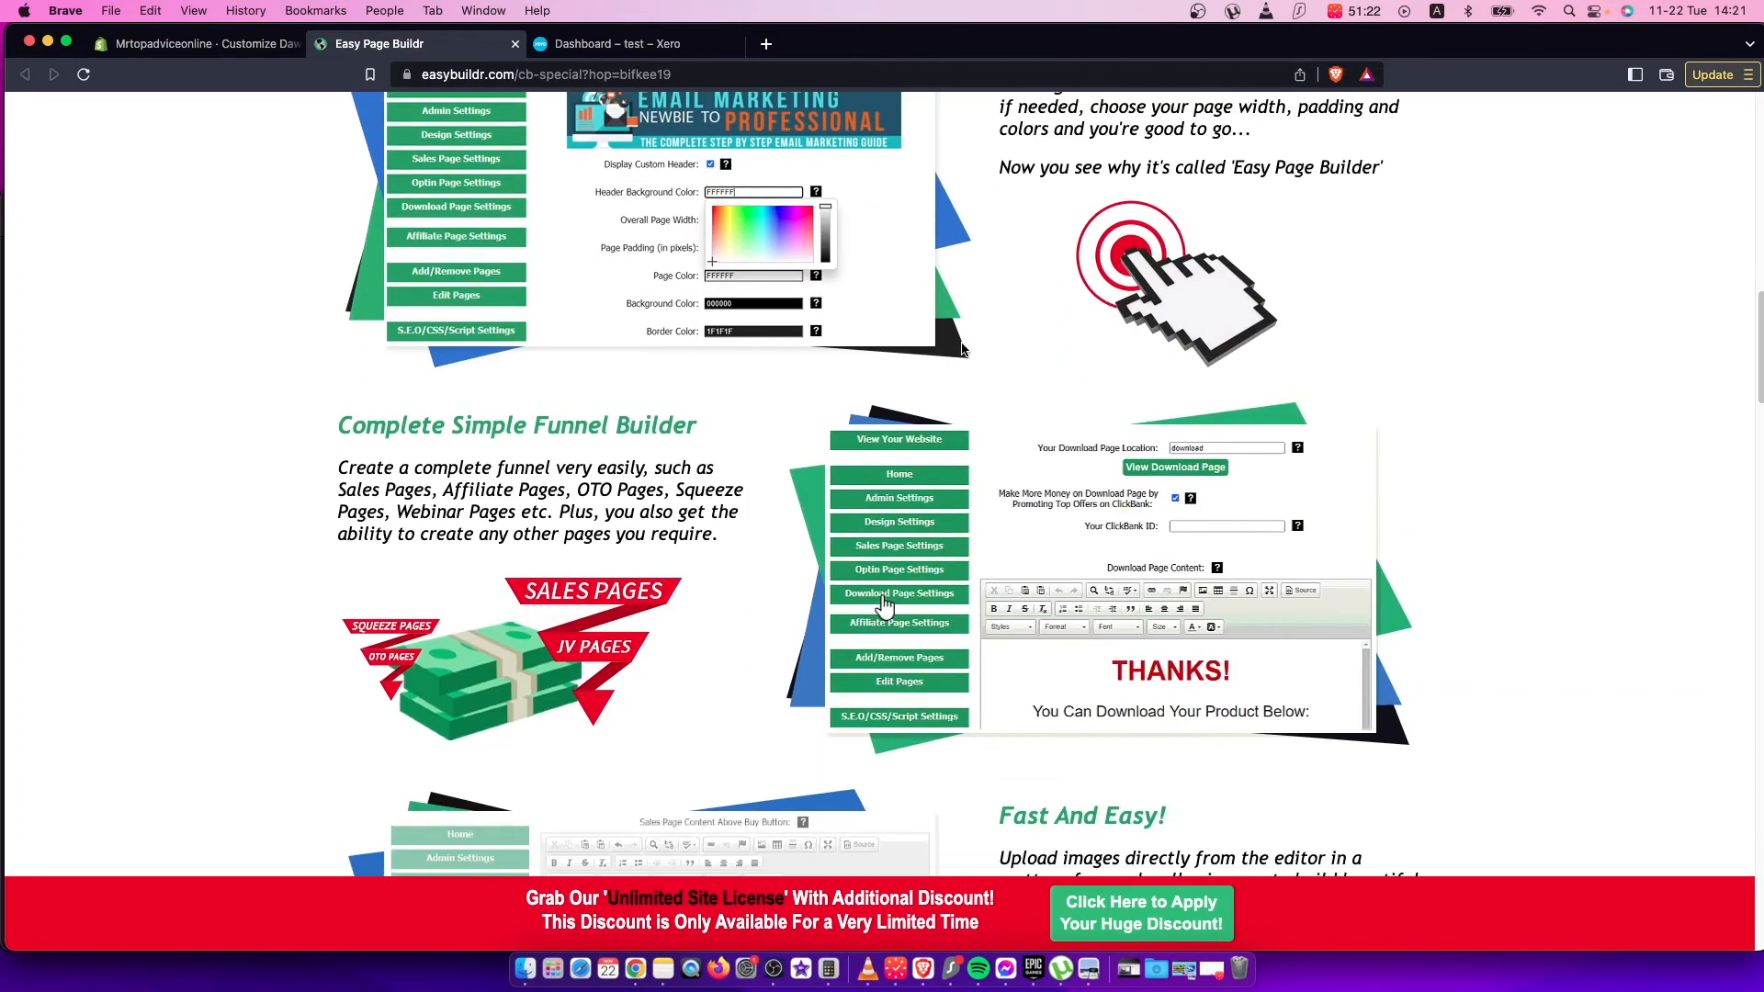
pyautogui.scroll(-3)
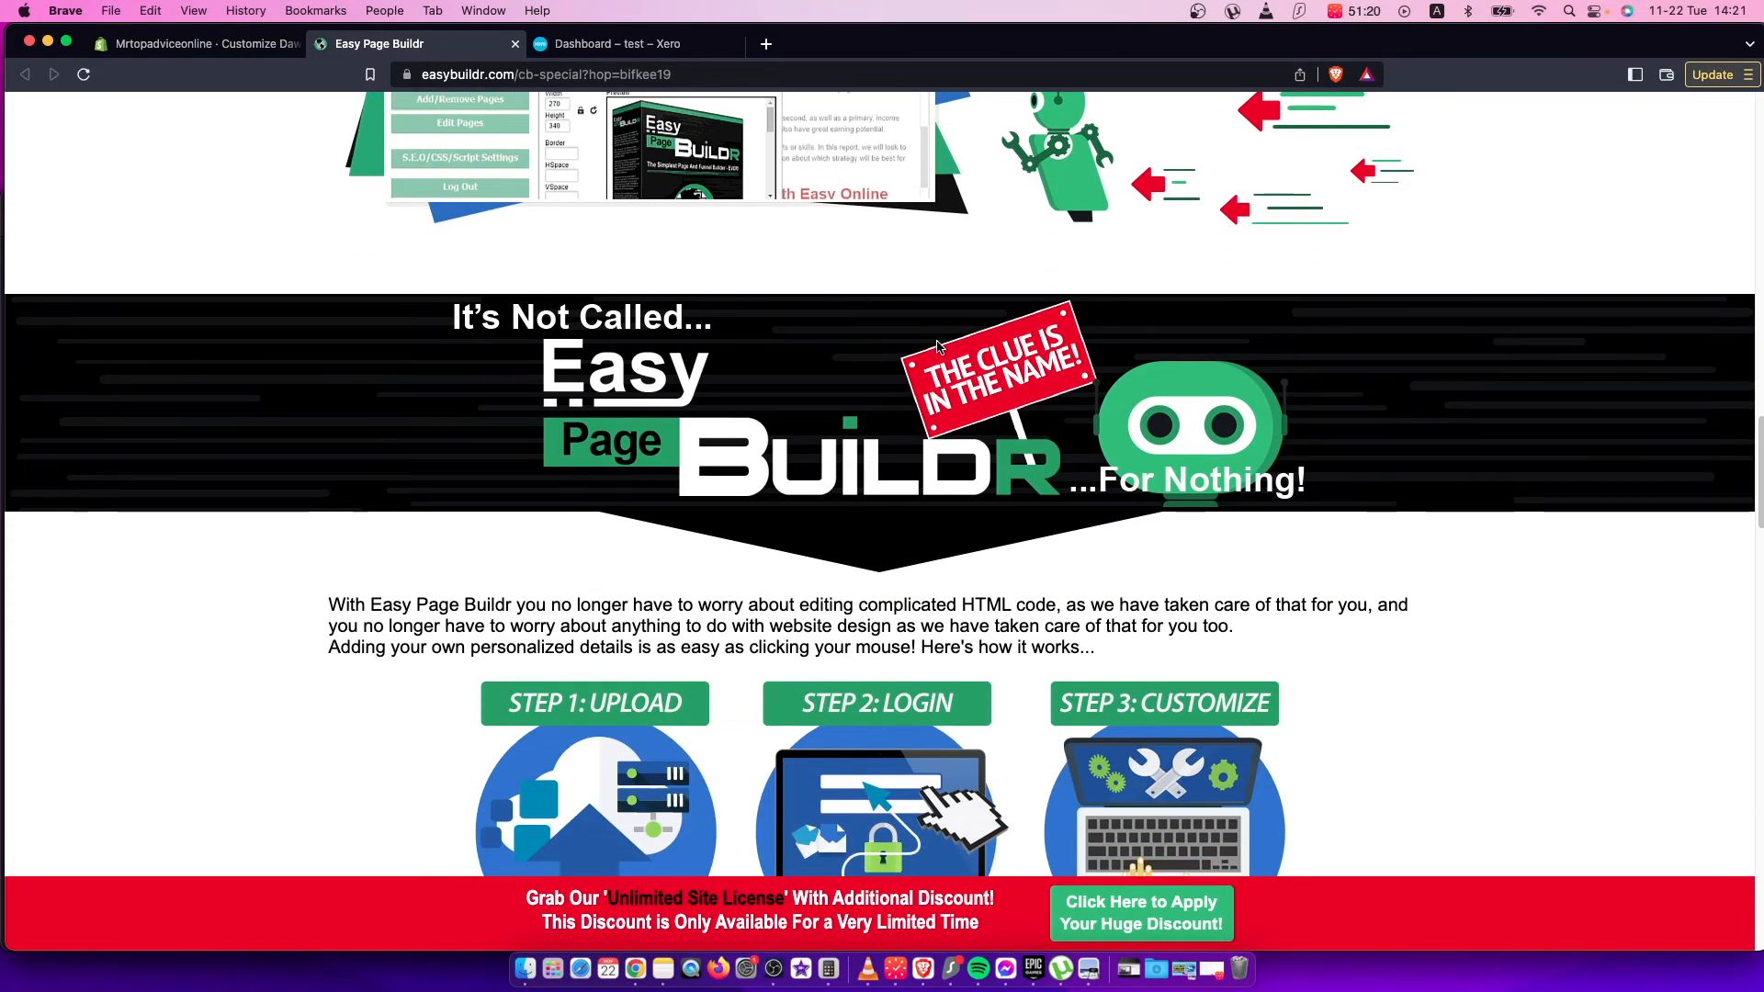
pyautogui.scroll(3)
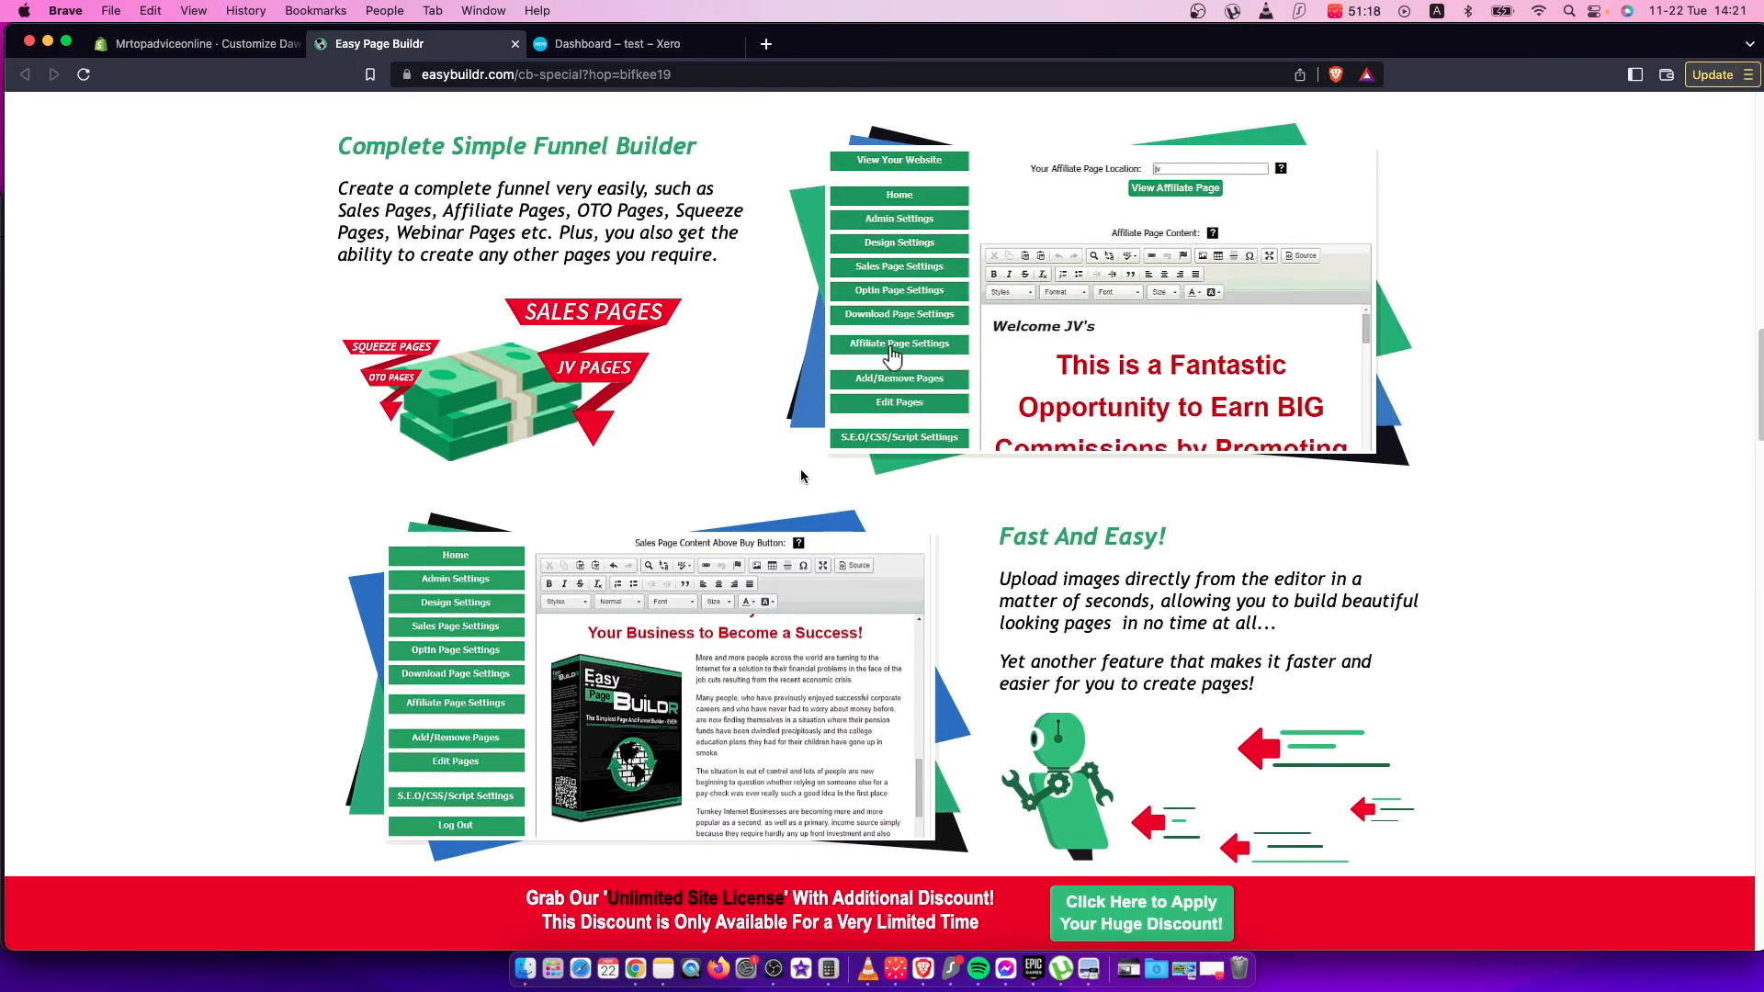
pyautogui.click(899, 266)
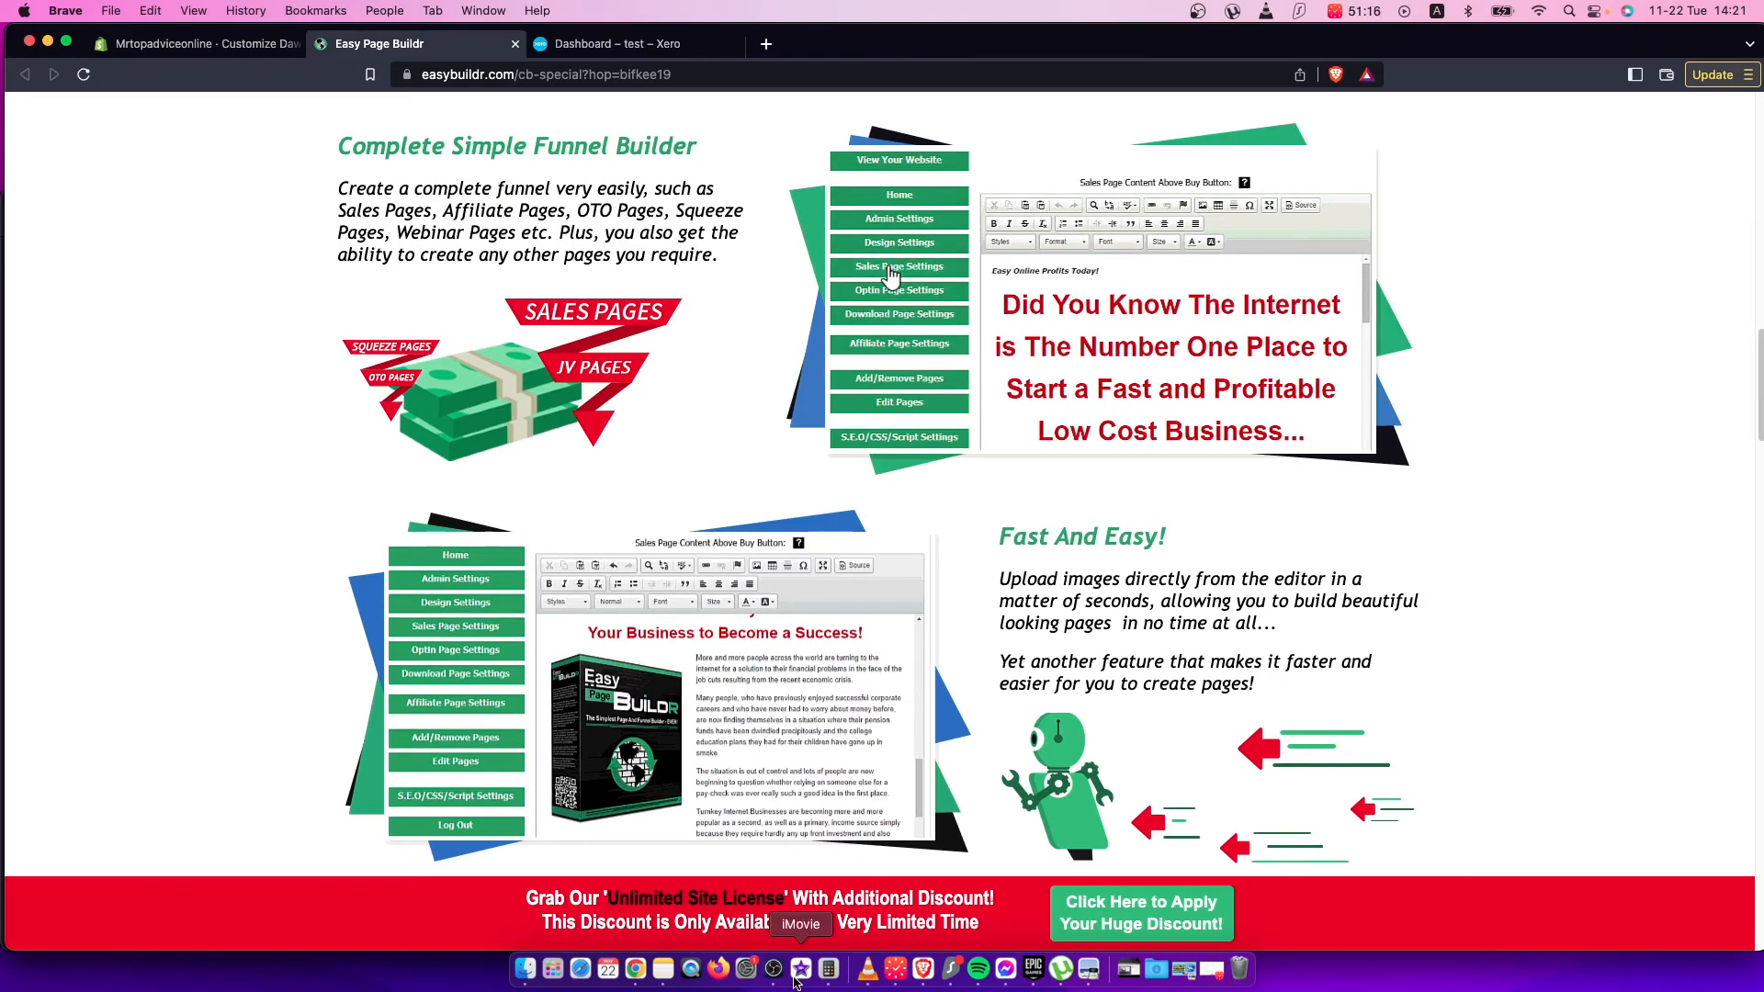